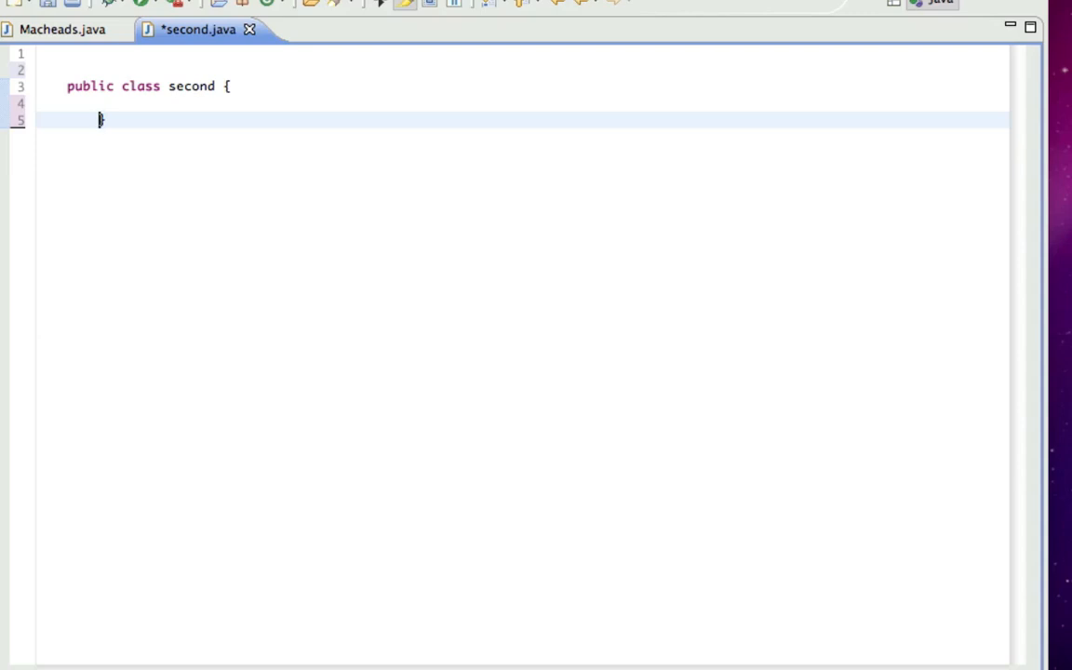
{"action": "mouse_move", "coordinate": [242, 91]}
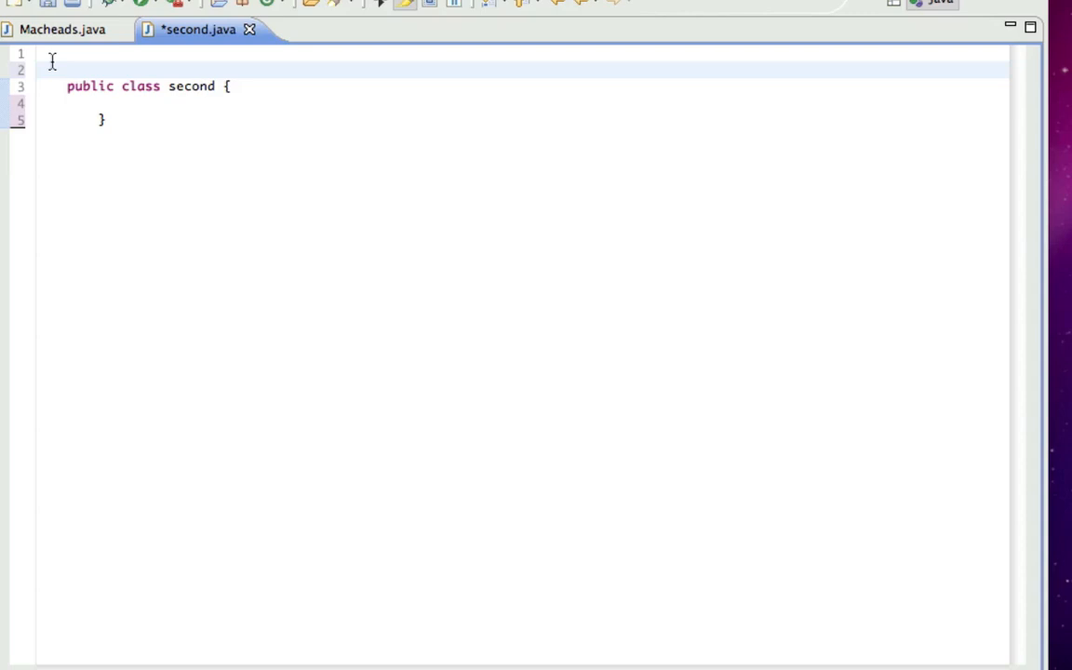
Add 'import javax.swing.*;' and 'import java.awt.*;' as the first two lines of second.java.
{"action": "type", "text": "im"}
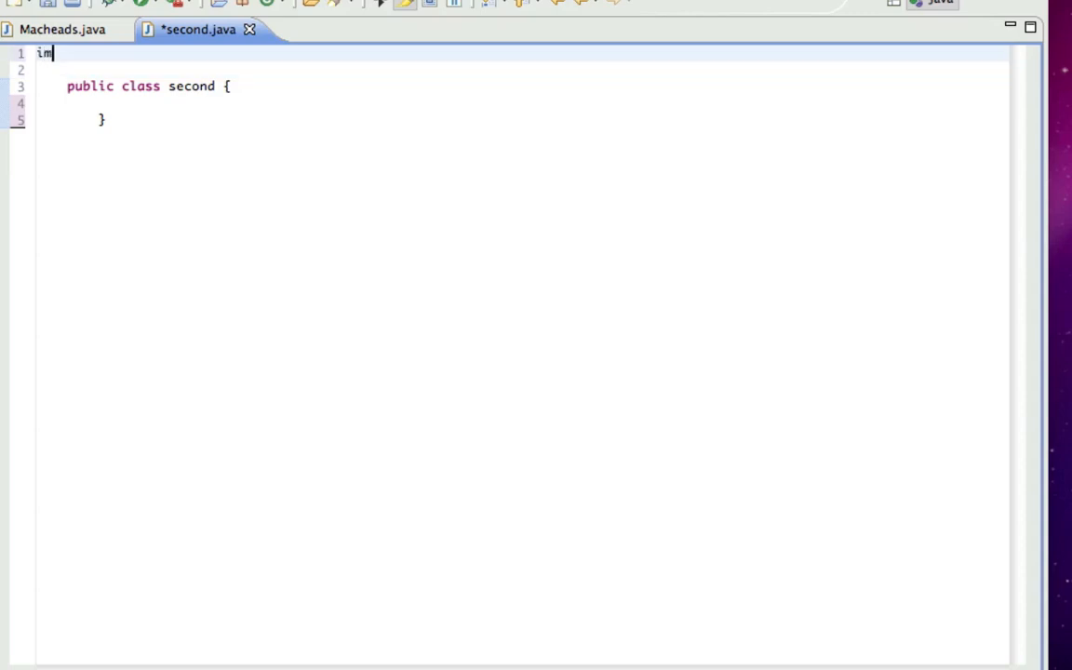
{"action": "type", "text": "port javax"}
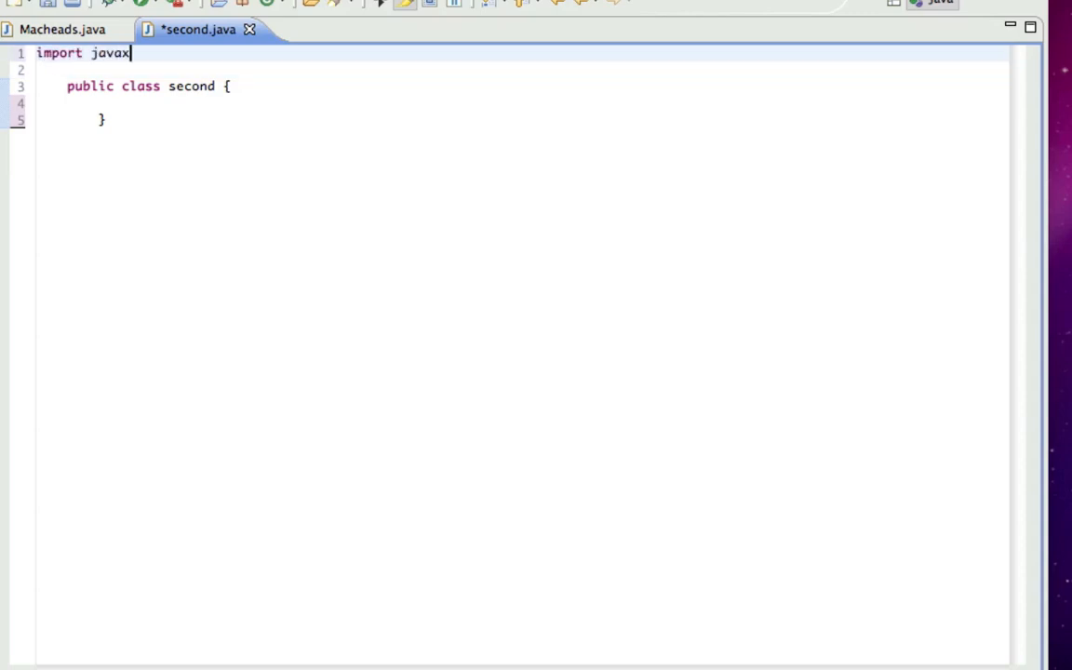
{"action": "type", "text": ".swing.*;"}
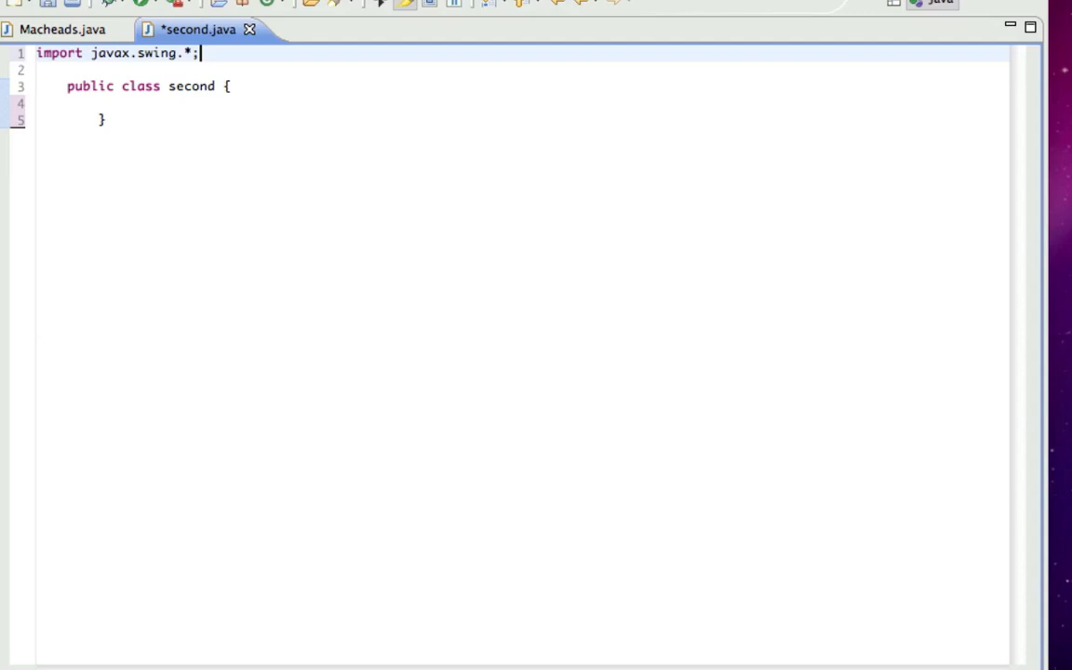
{"action": "type", "text": "imp"}
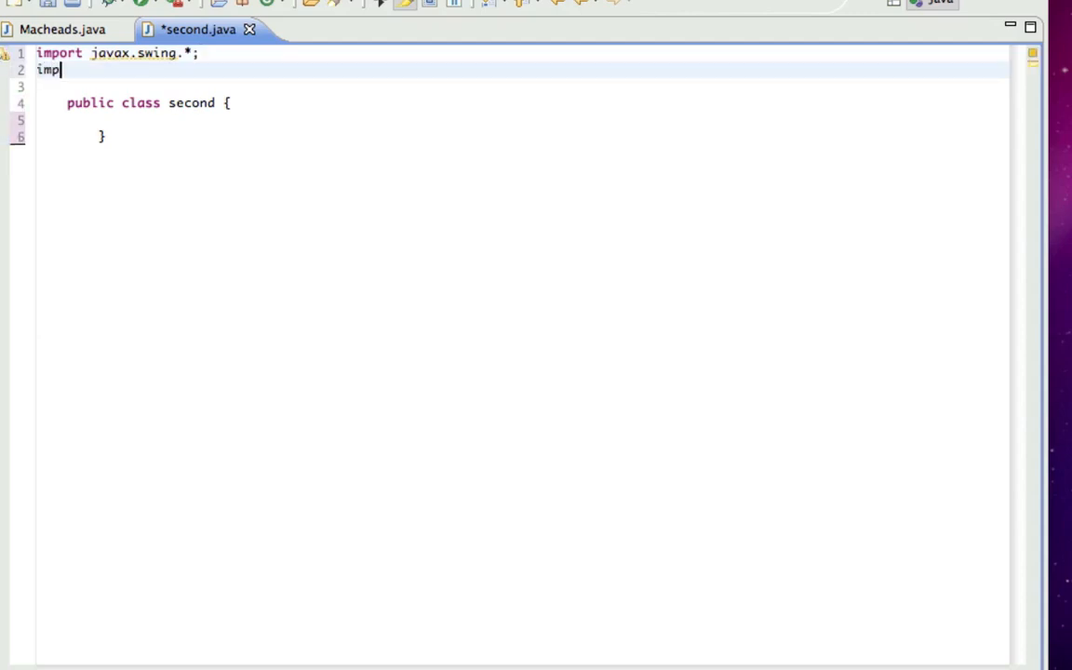
{"action": "type", "text": "ort java.a"}
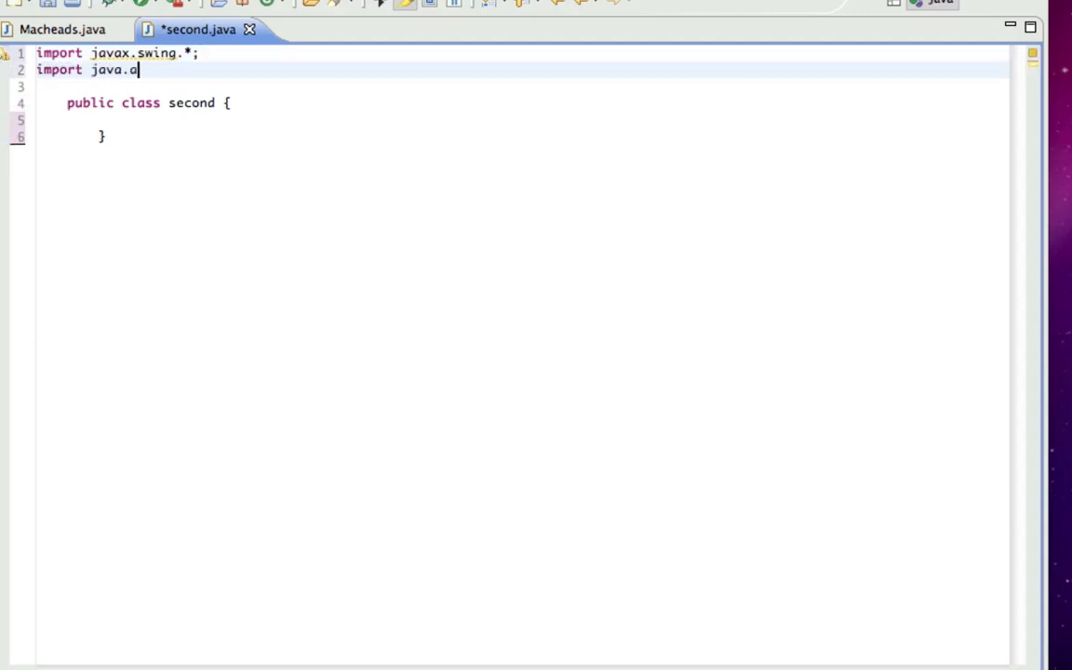
{"action": "type", "text": "wt.*;"}
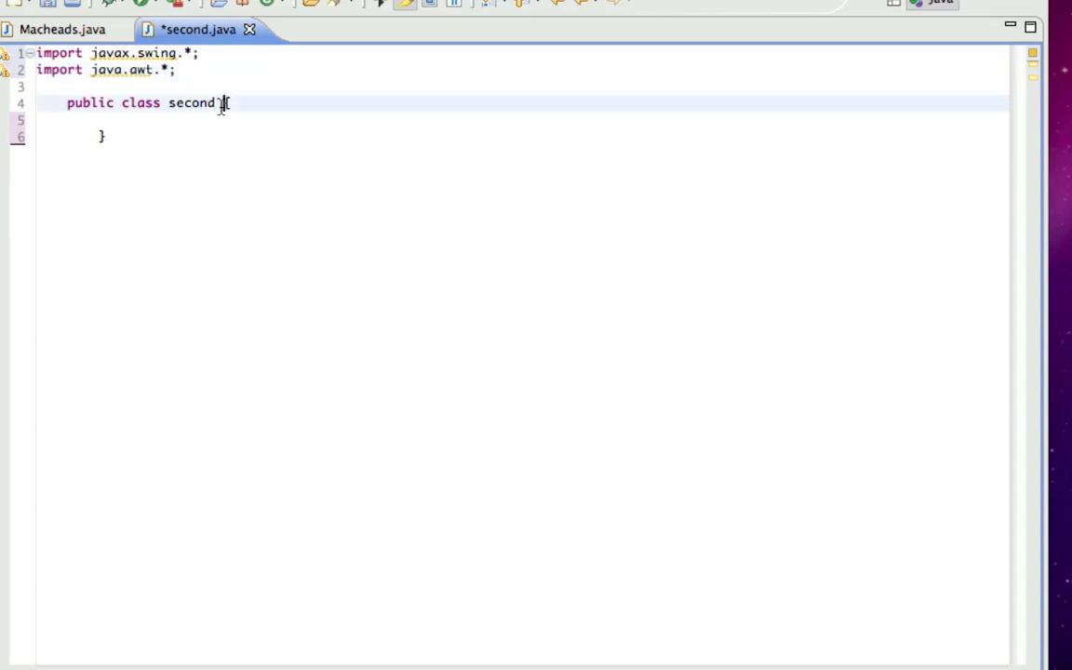
Declare 'public class second extends JFrame', glancing at Macheads.java before returning.
{"action": "type", "text": "extends J"}
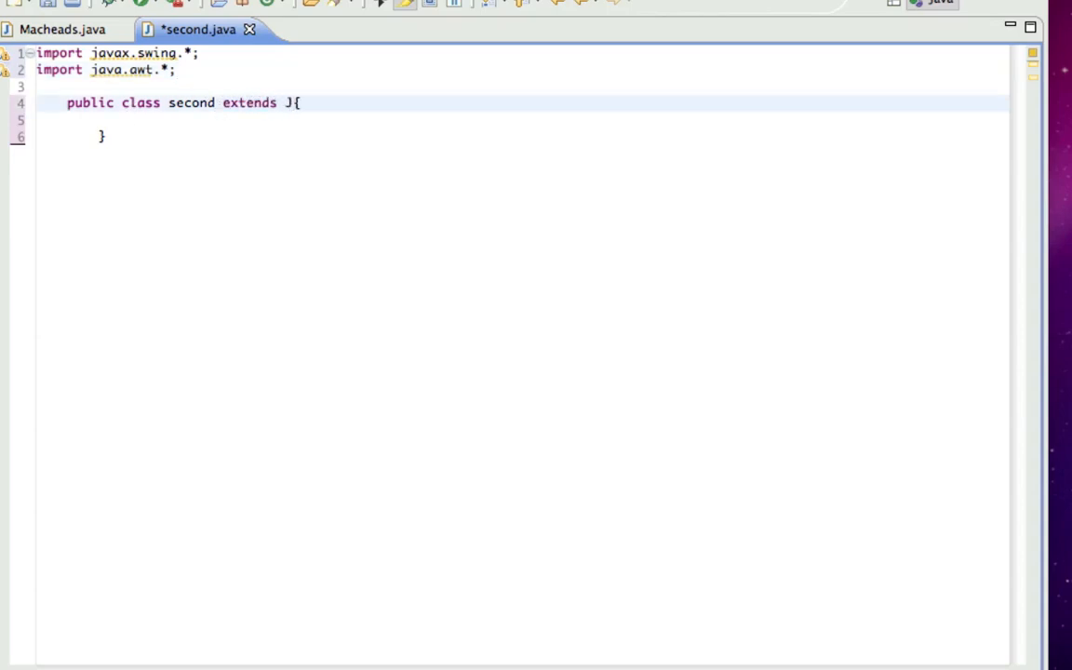
{"action": "type", "text": "frame"}
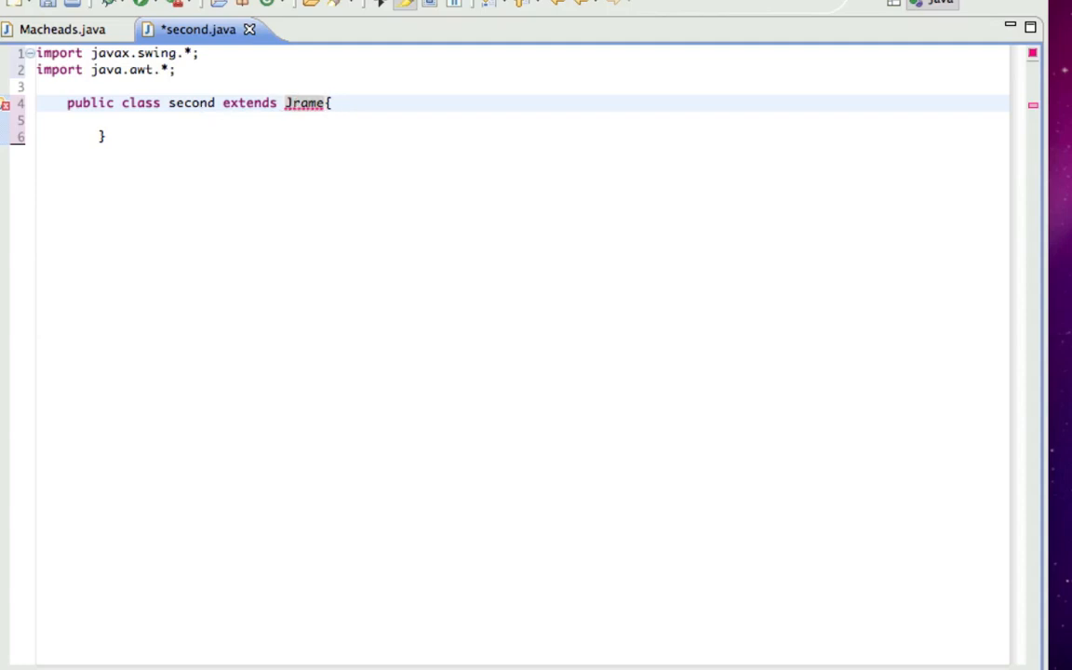
{"action": "type", "text": "JFrame"}
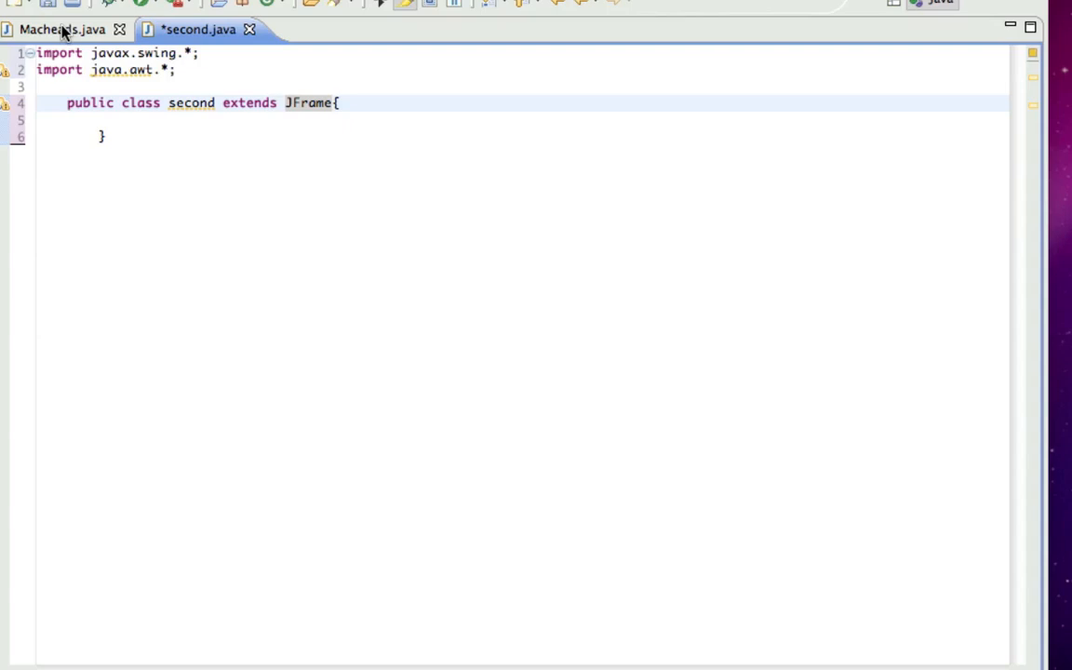
{"action": "left_click", "coordinate": [58, 30]}
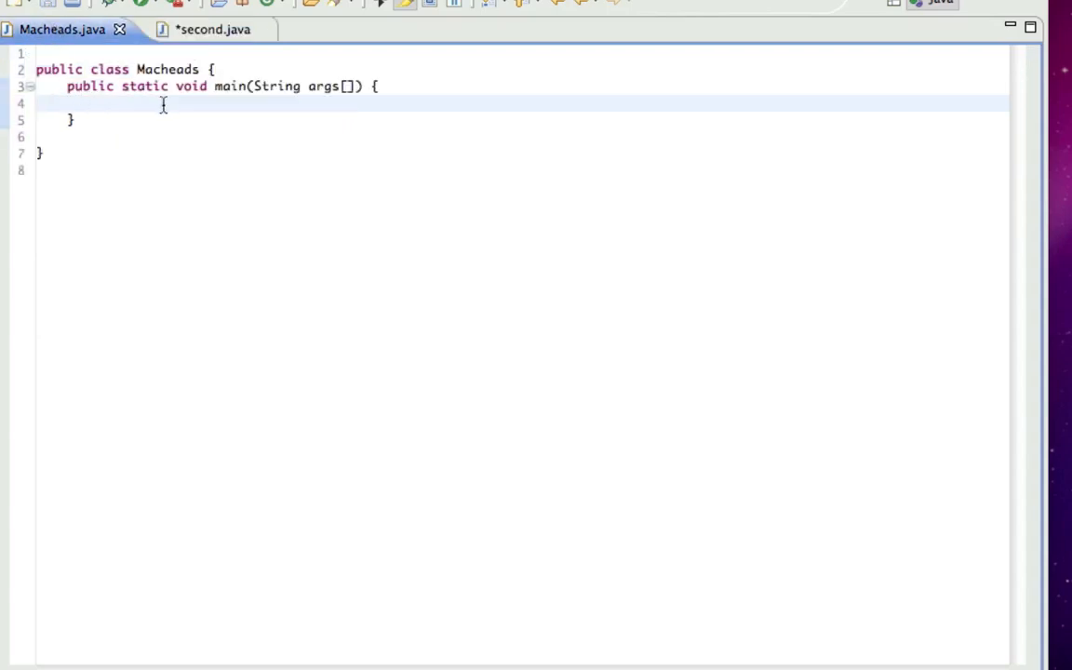
{"action": "left_click", "coordinate": [197, 29]}
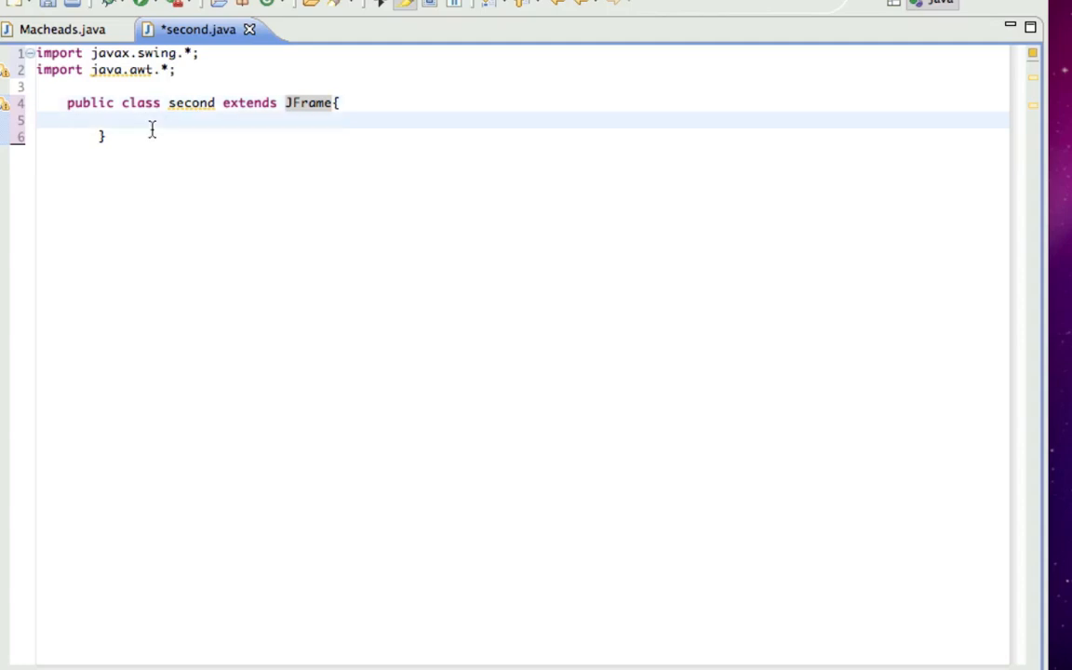
Declare the field 'private static JLabel label;' inside the second class body.
{"action": "type", "text": "private st"}
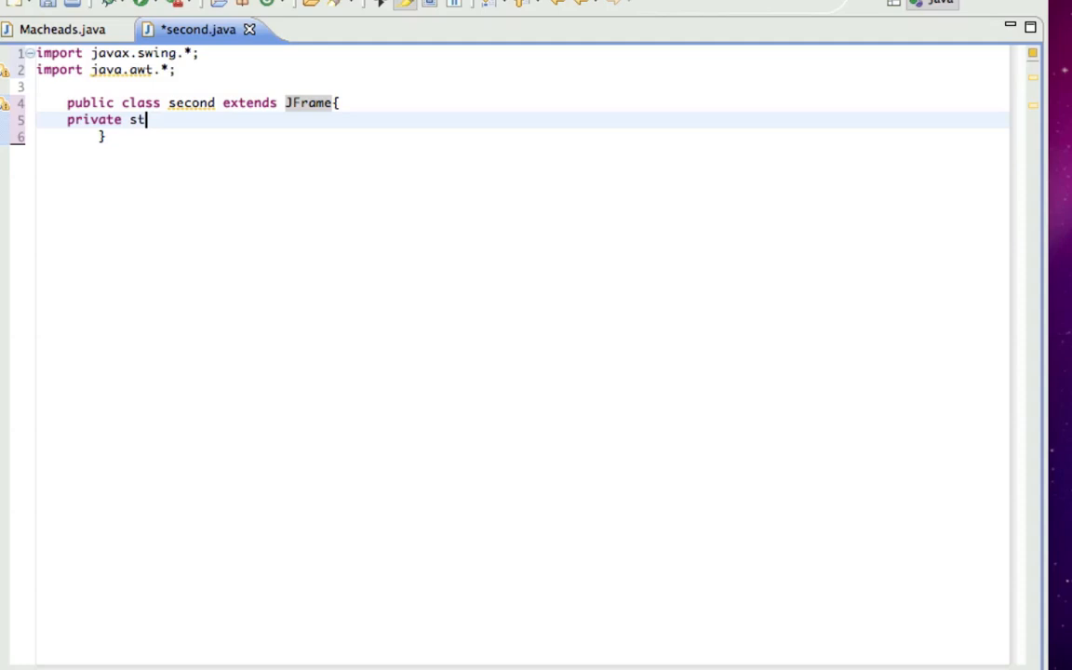
{"action": "type", "text": "atic"}
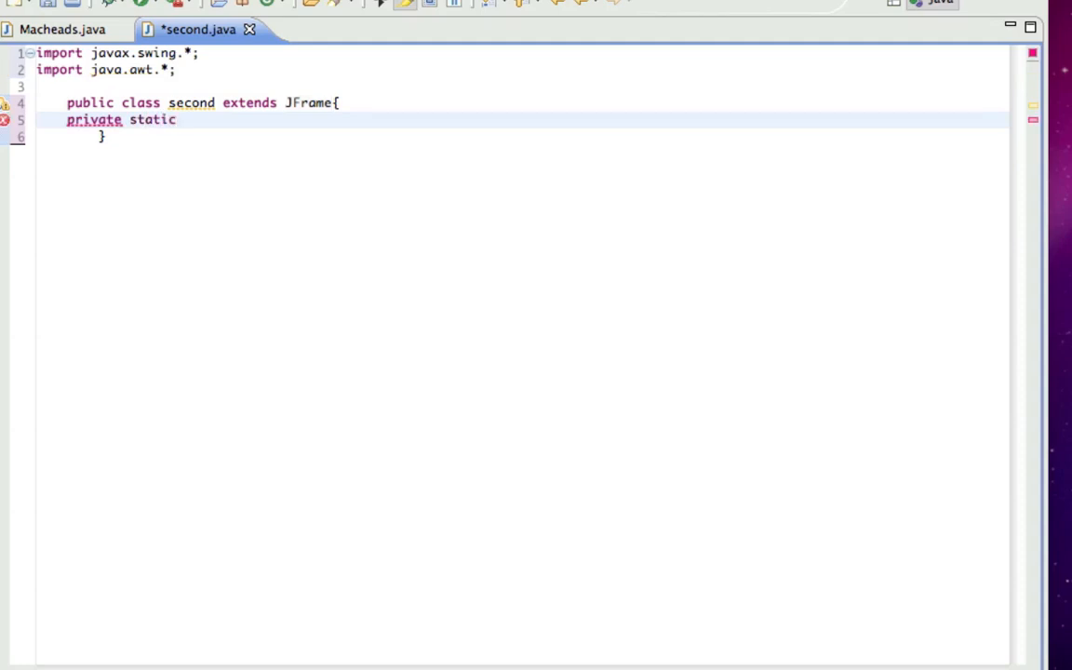
{"action": "type", "text": "JLabel"}
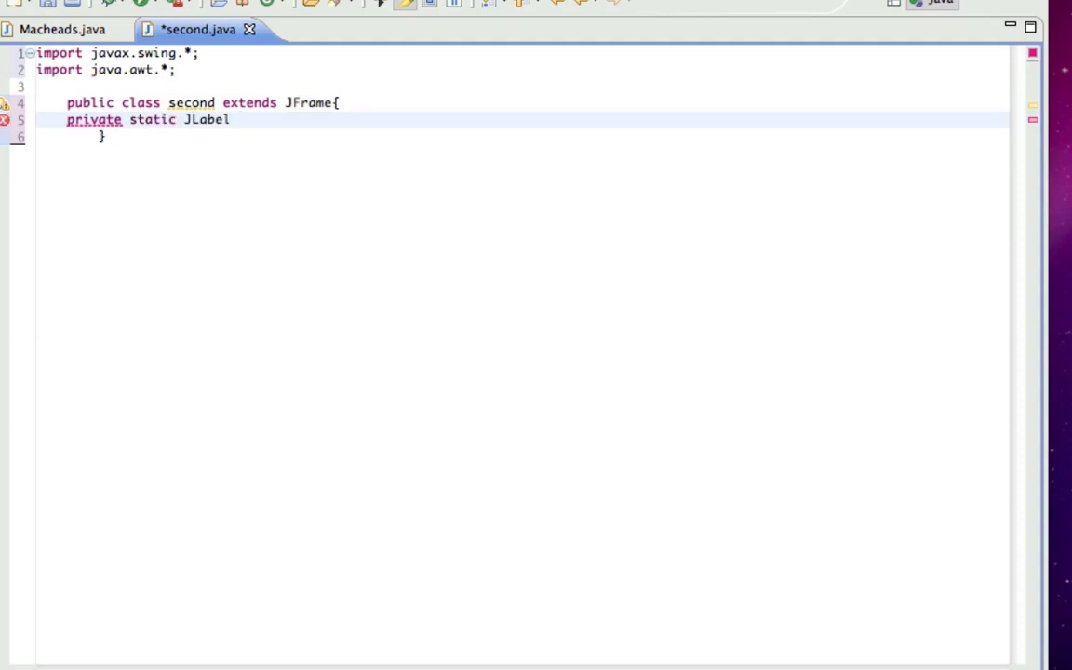
{"action": "type", "text": "label;"}
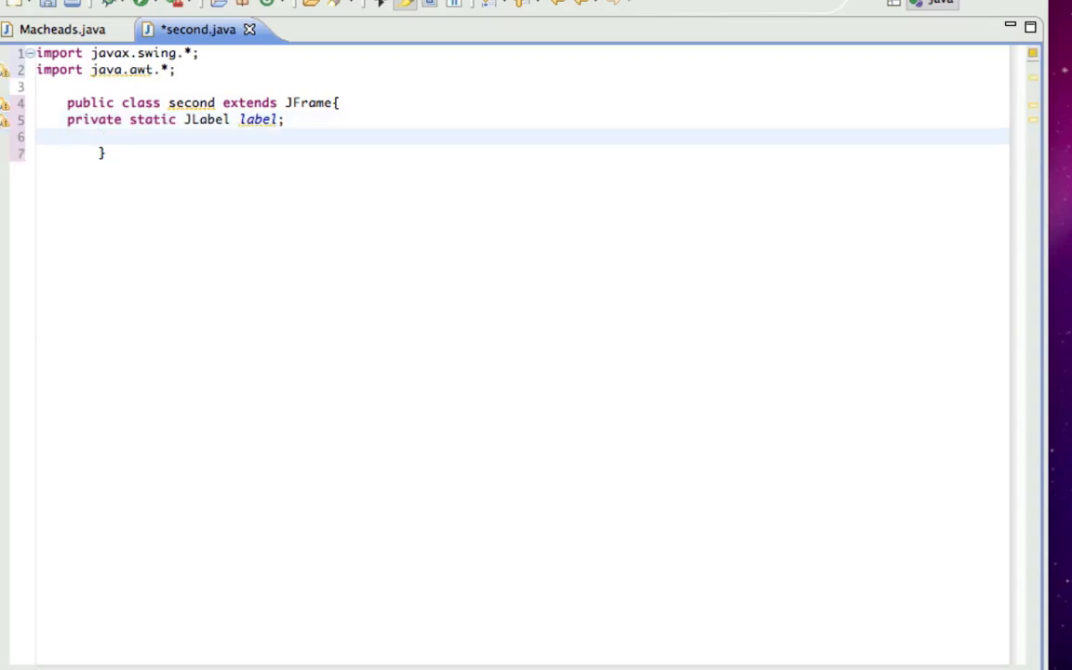
Write constructor 'public second()' assigning label = new JLabel("This is a label").
{"action": "type", "text": "se"}
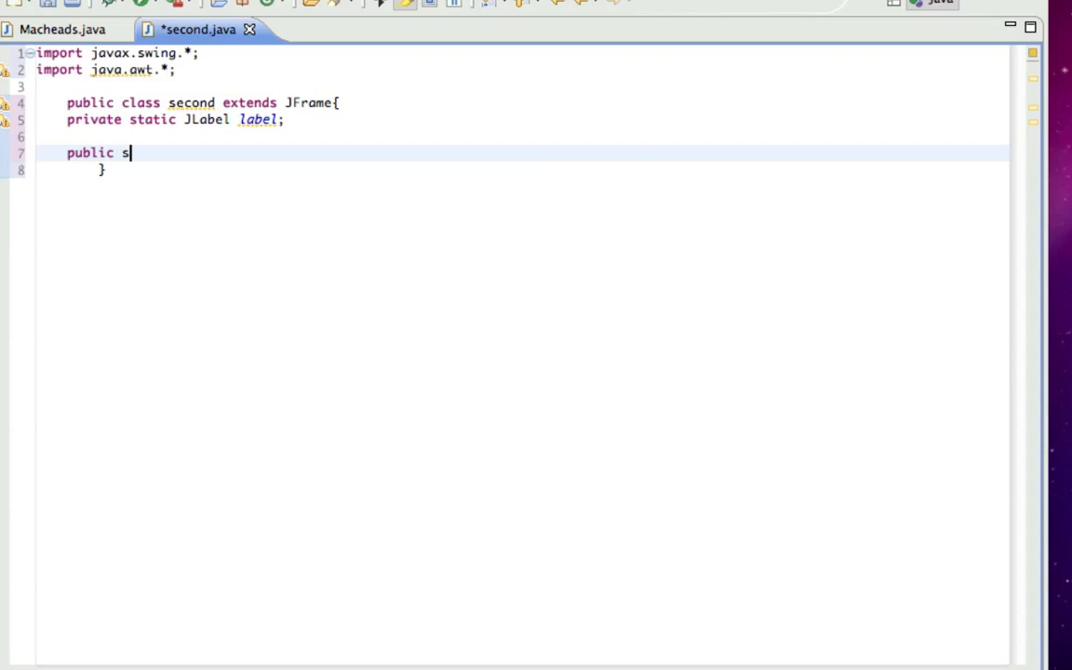
{"action": "type", "text": "econd() {"}
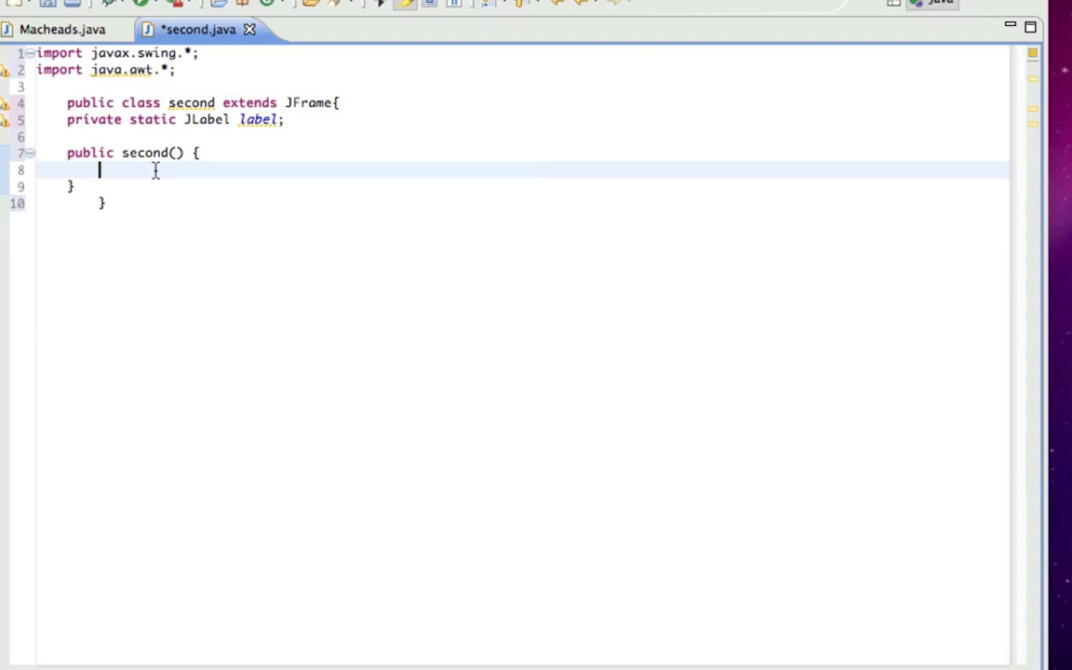
{"action": "type", "text": "label = n"}
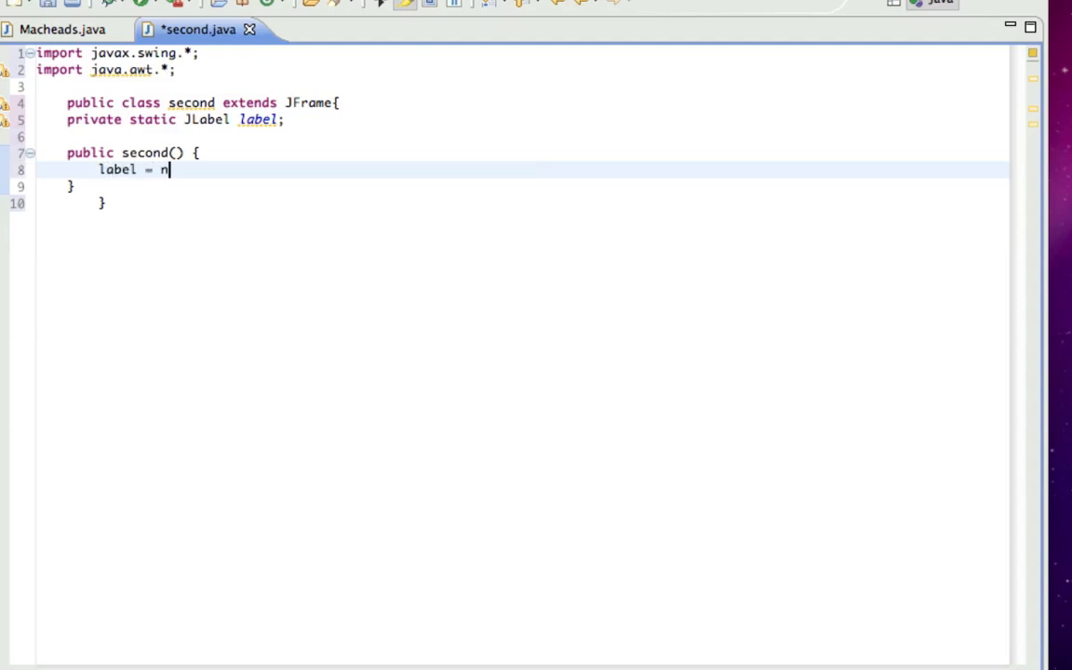
{"action": "type", "text": "ew JLabel"}
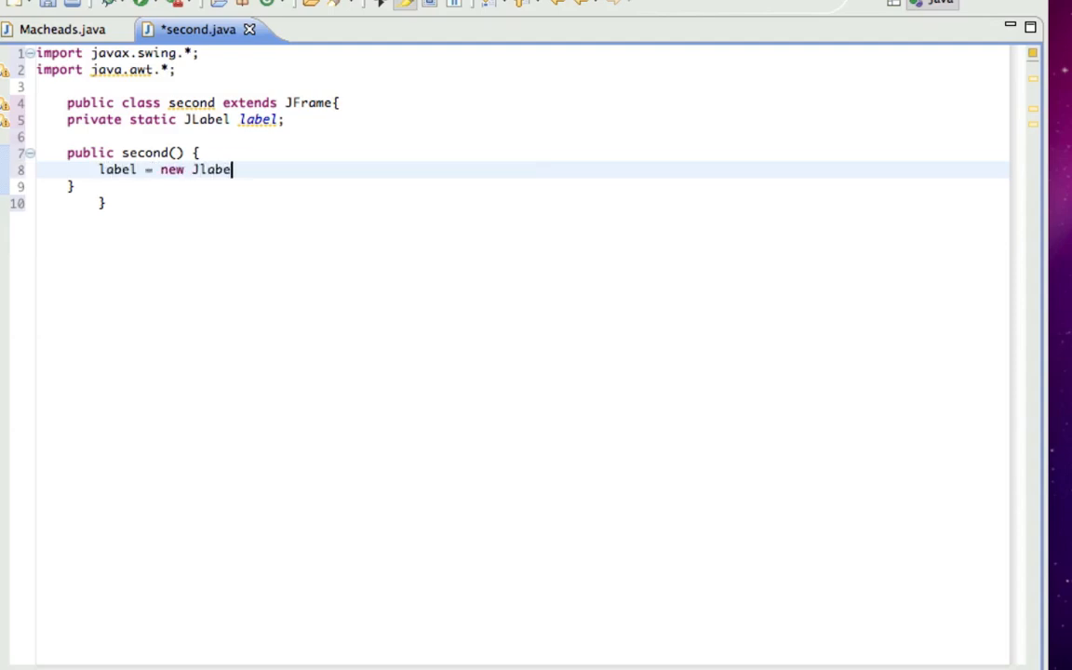
{"action": "type", "text": "l"}
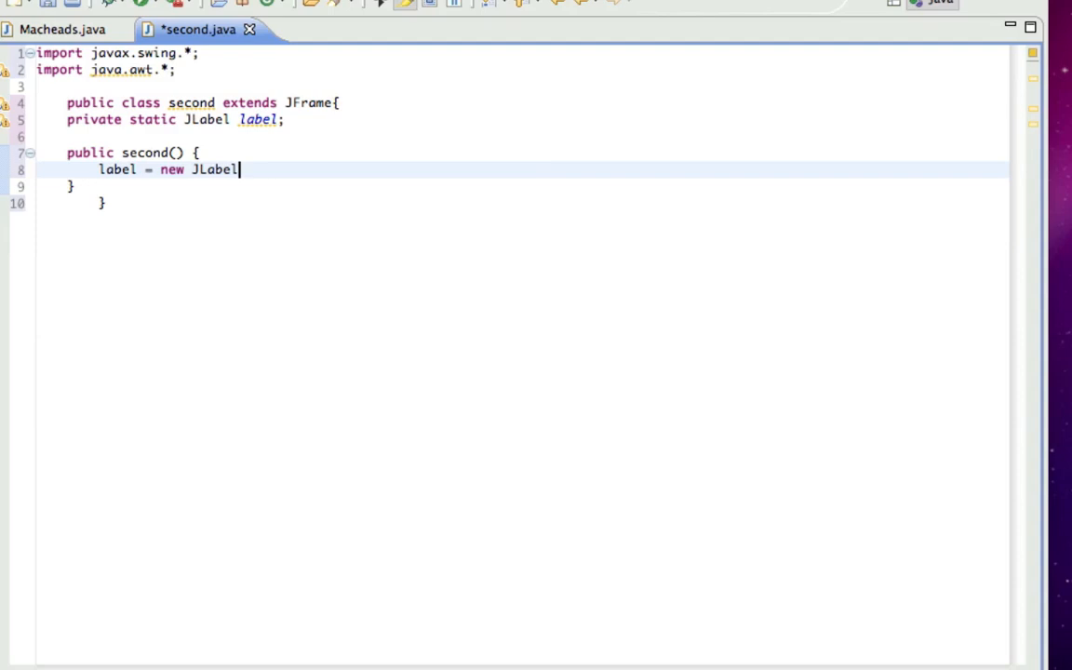
{"action": "type", "text": "()"}
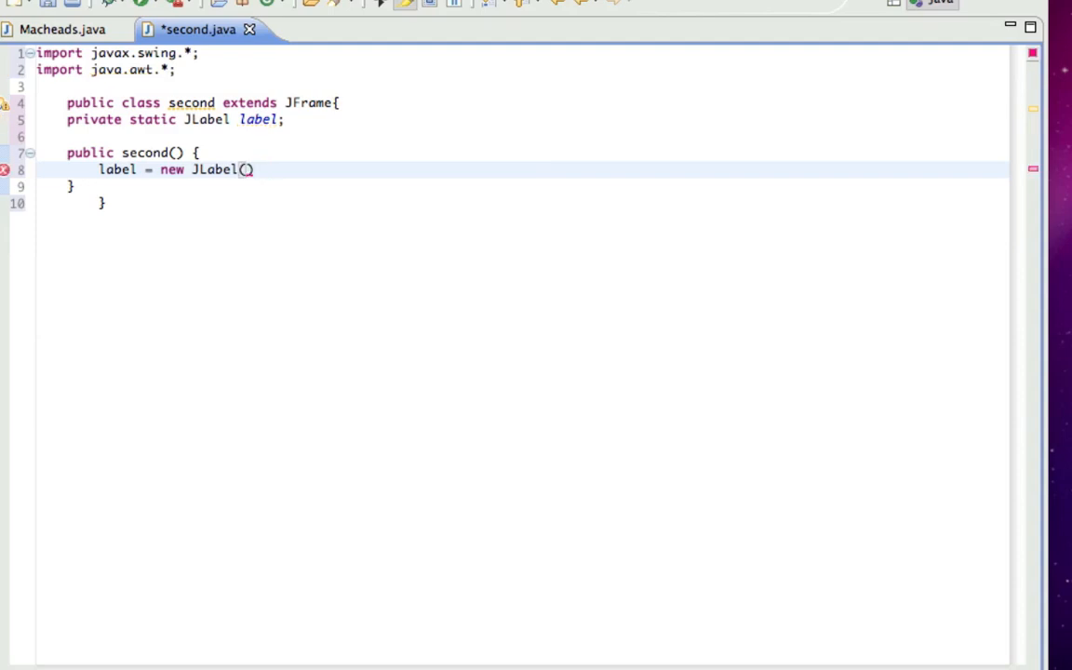
{"action": "type", "text": "\""}
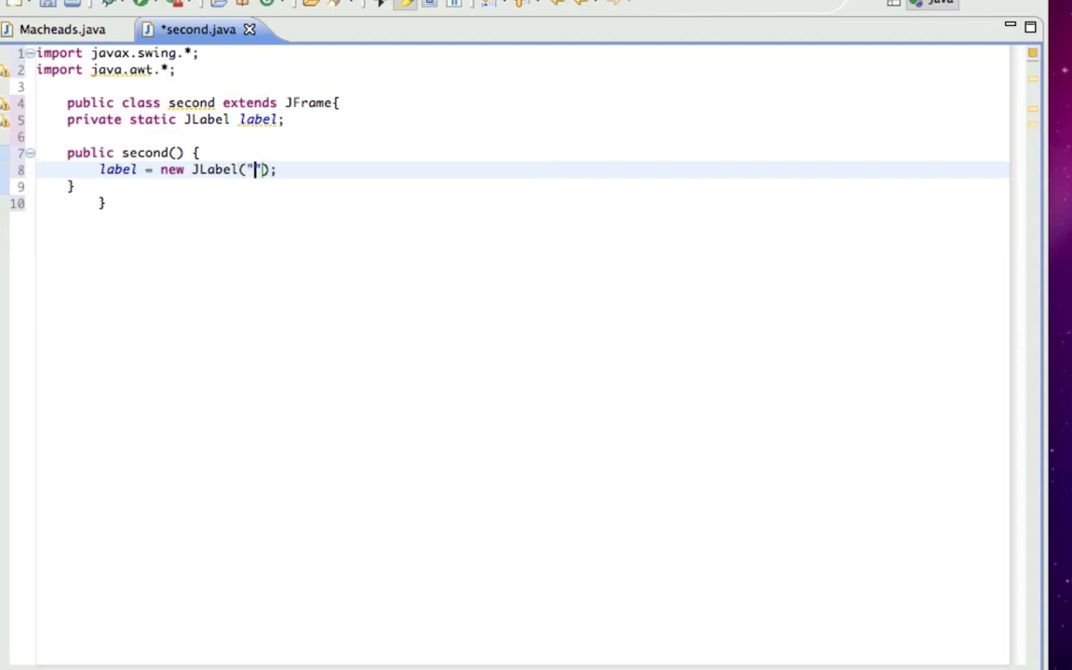
{"action": "type", "text": "T"}
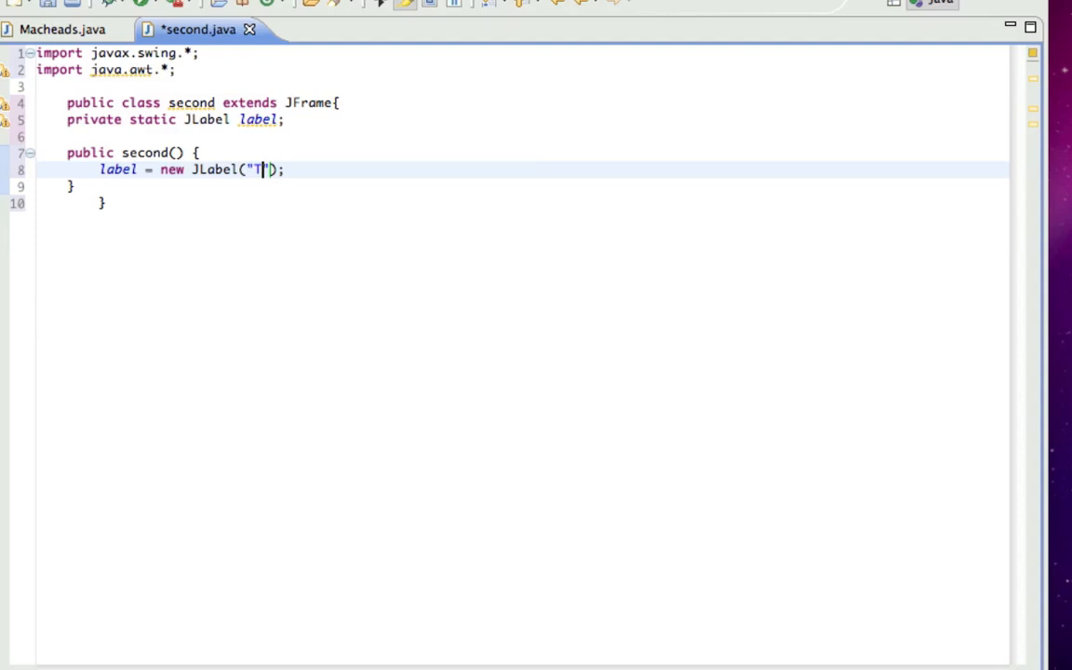
{"action": "type", "text": "his is a"}
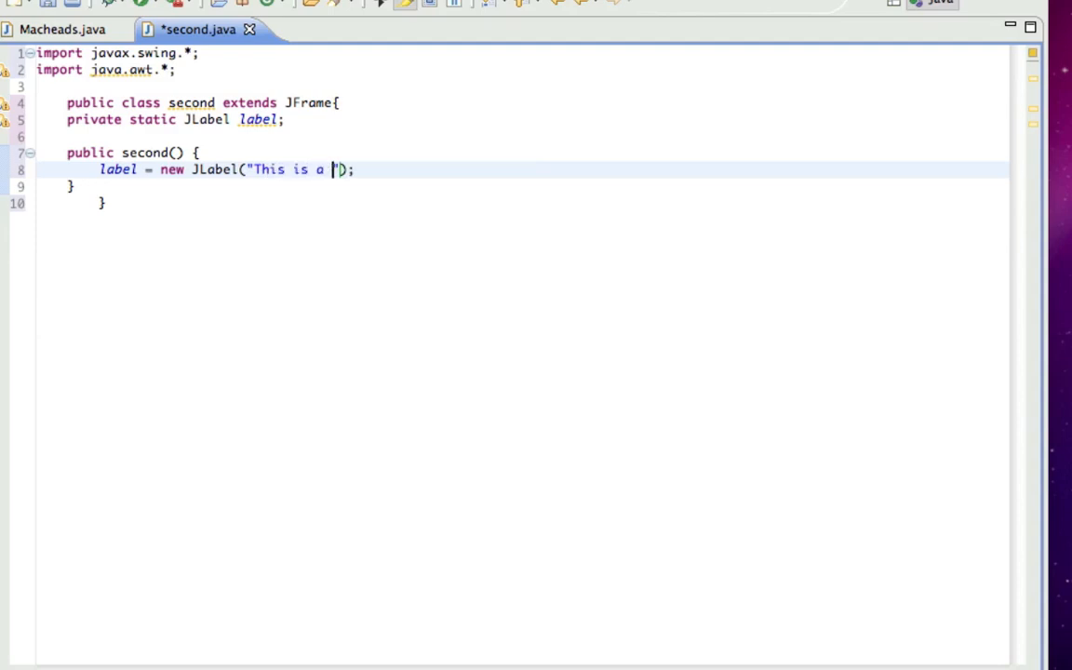
{"action": "type", "text": "label"}
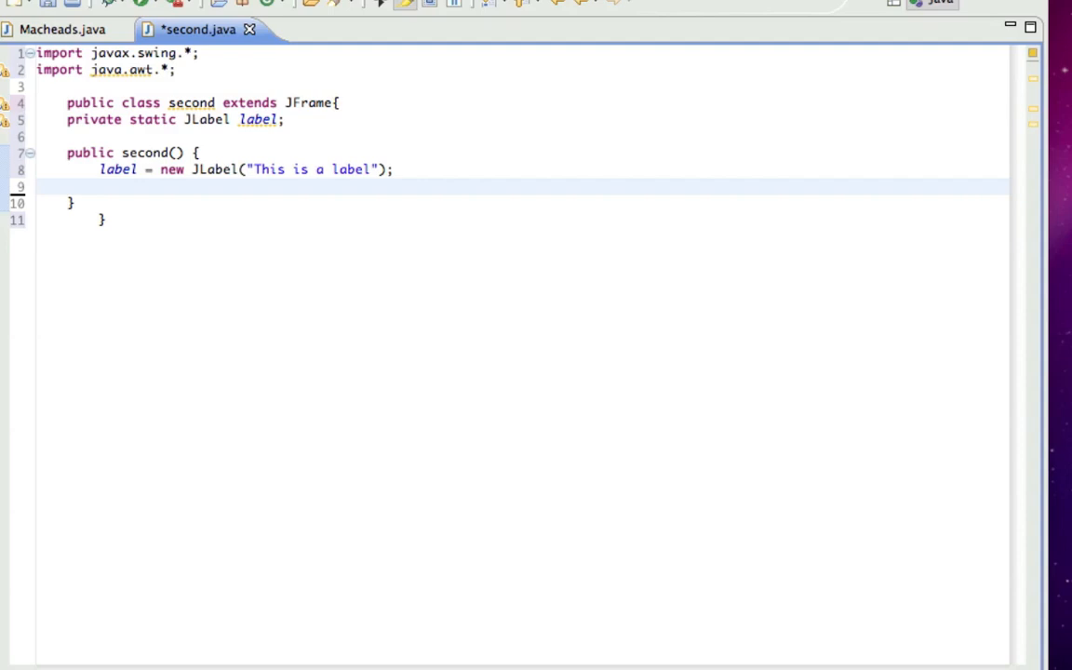
In the constructor call setLayout(new FlowLayout()); and begin setSize(350, 300);.
{"action": "type", "text": "setLayo"}
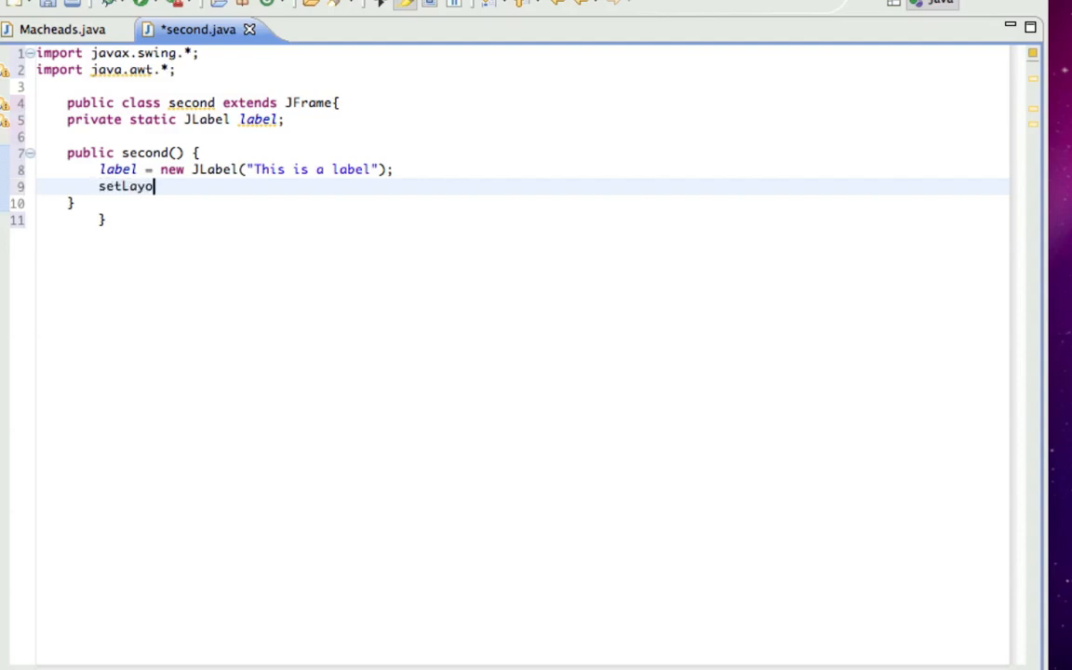
{"action": "type", "text": "ut()"}
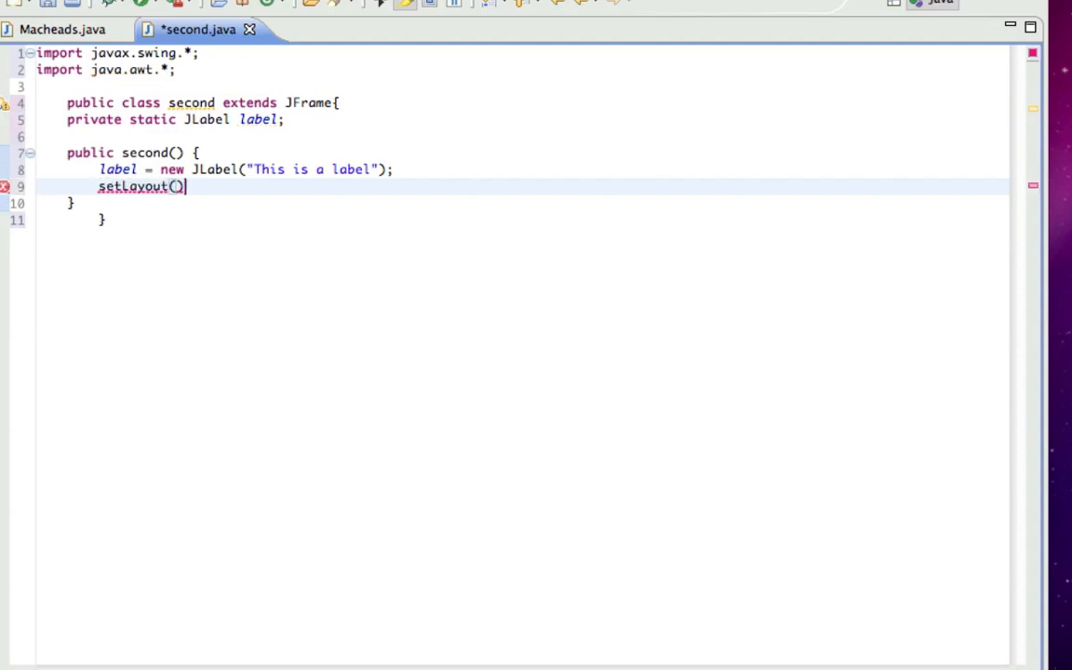
{"action": "type", "text": ";"}
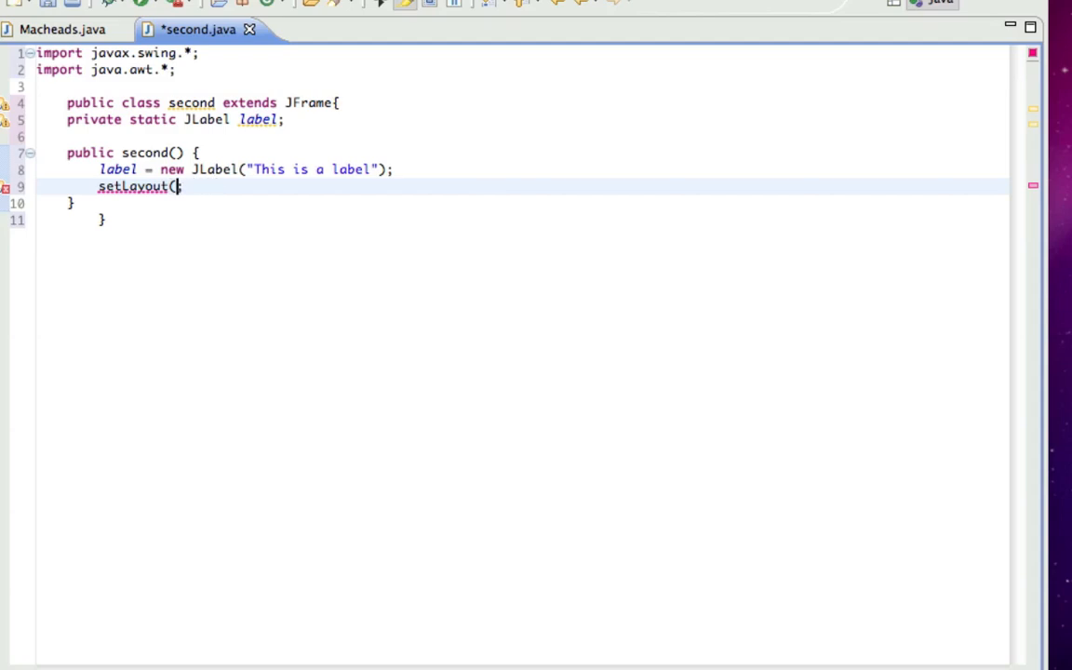
{"action": "type", "text": "new F"}
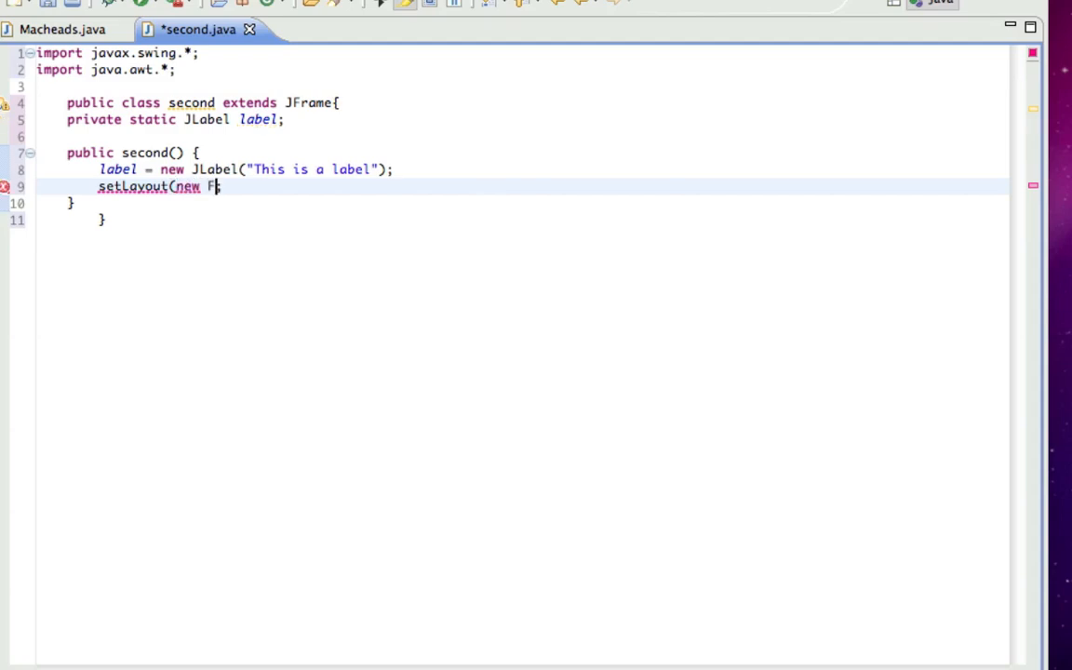
{"action": "type", "text": "lowLayout"}
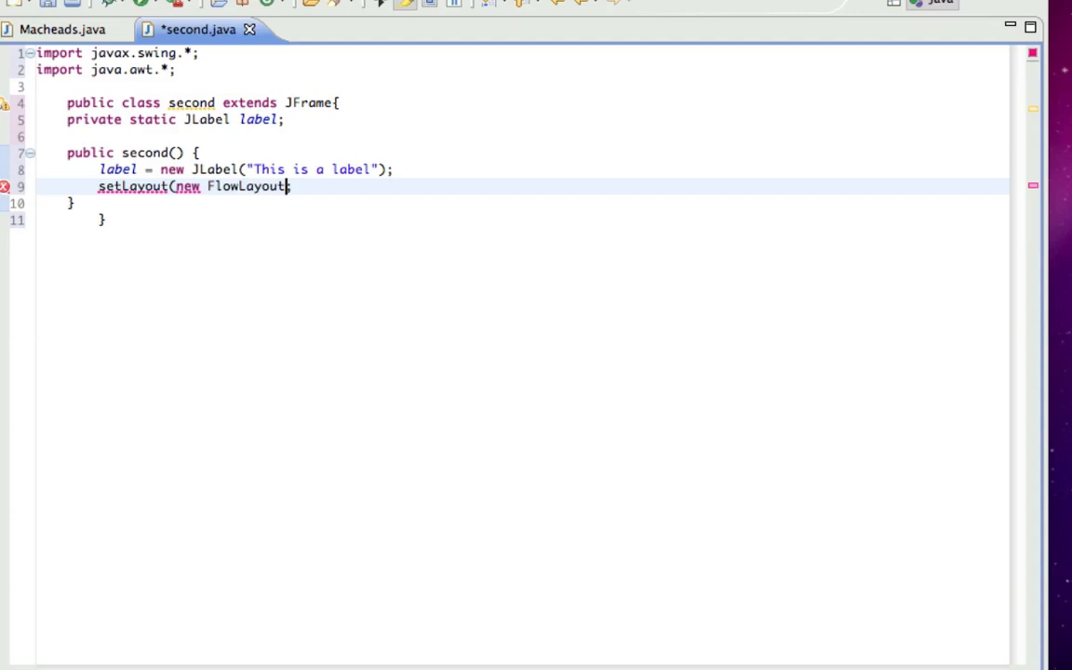
{"action": "type", "text": "());"}
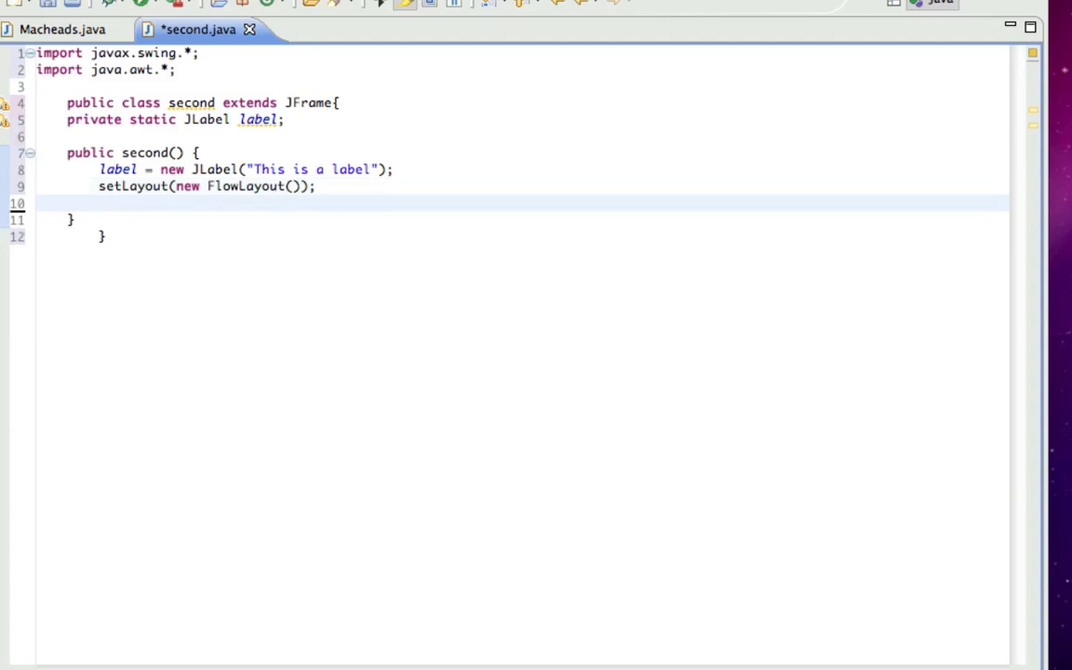
{"action": "type", "text": "setSize(350, 300);"}
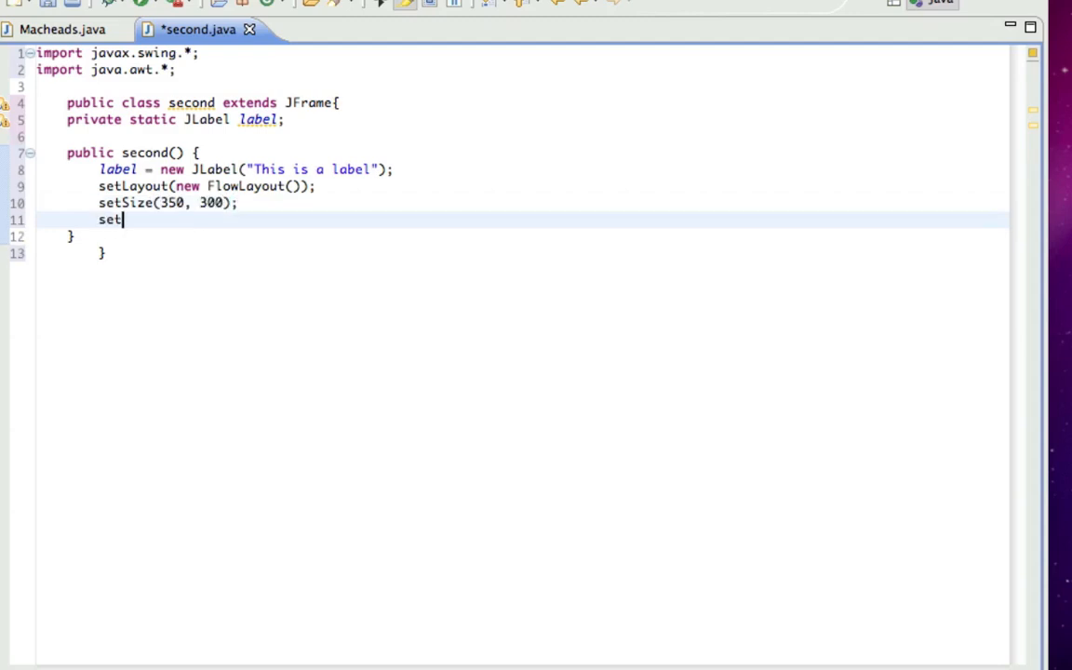
Call setTitle("First Component"); in the constructor.
{"action": "type", "text": "Title()"}
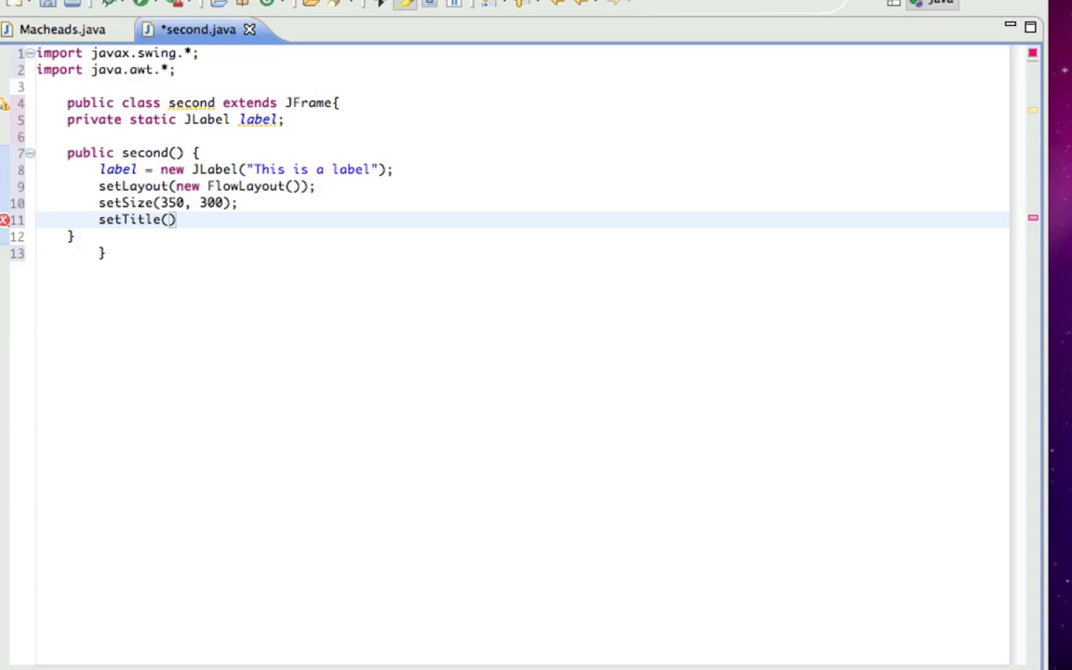
{"action": "type", "text": "\"\""}
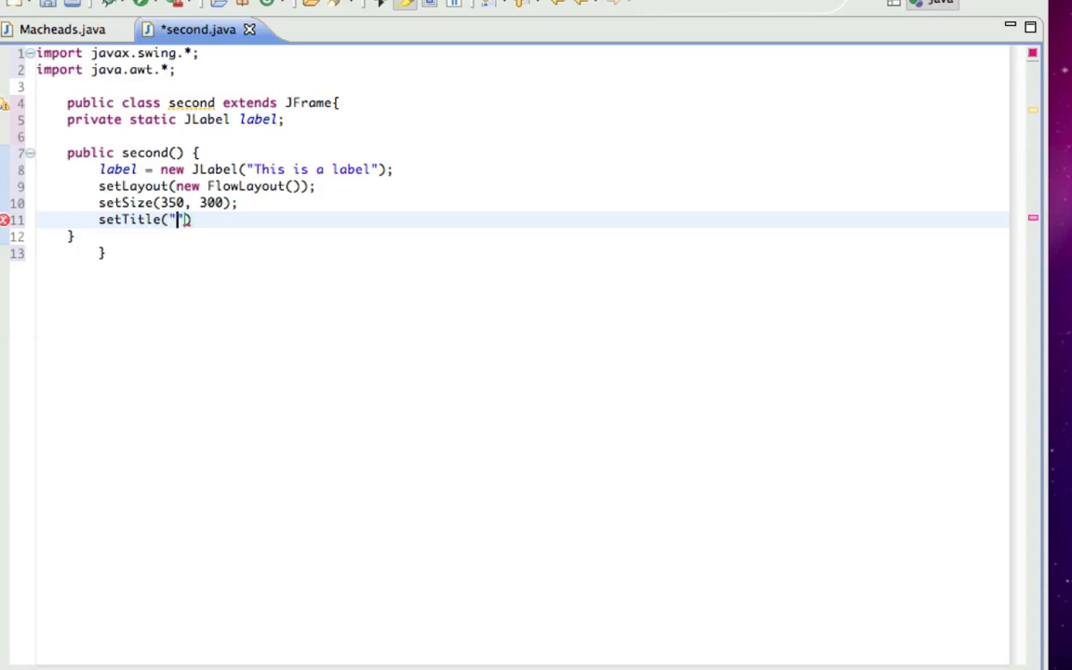
{"action": "type", "text": "F"}
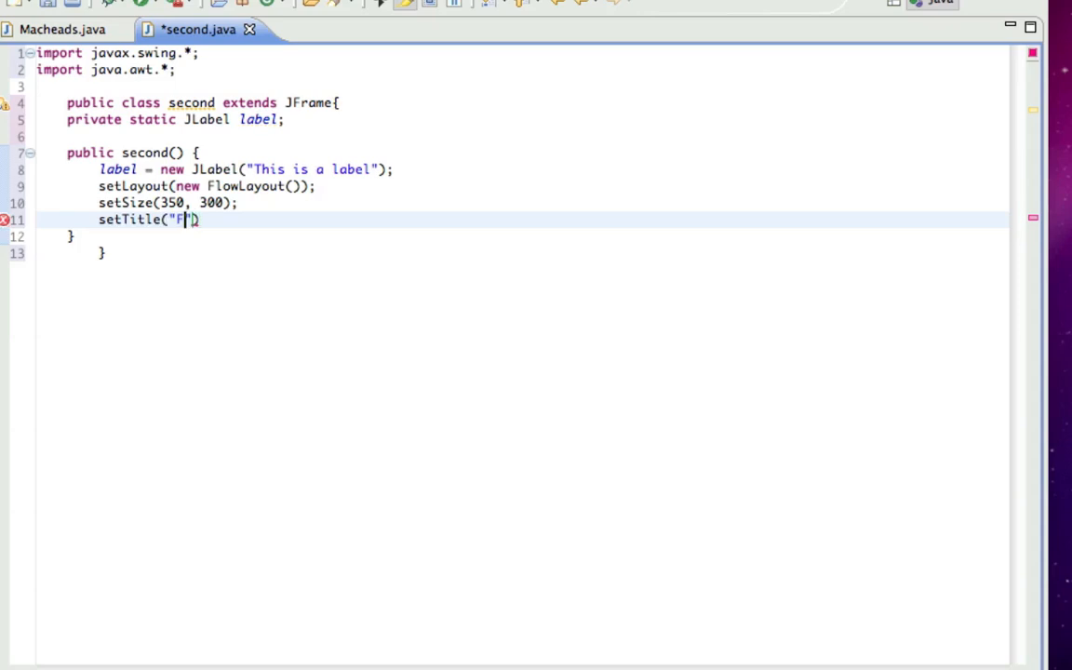
{"action": "type", "text": "irst Com"}
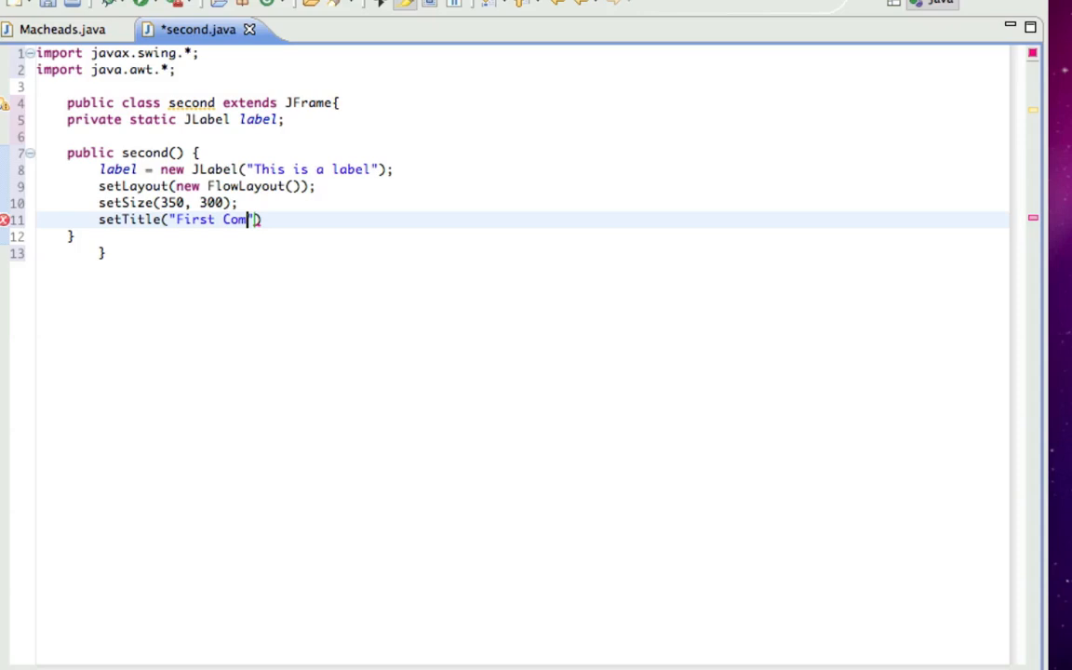
{"action": "type", "text": "ponent"}
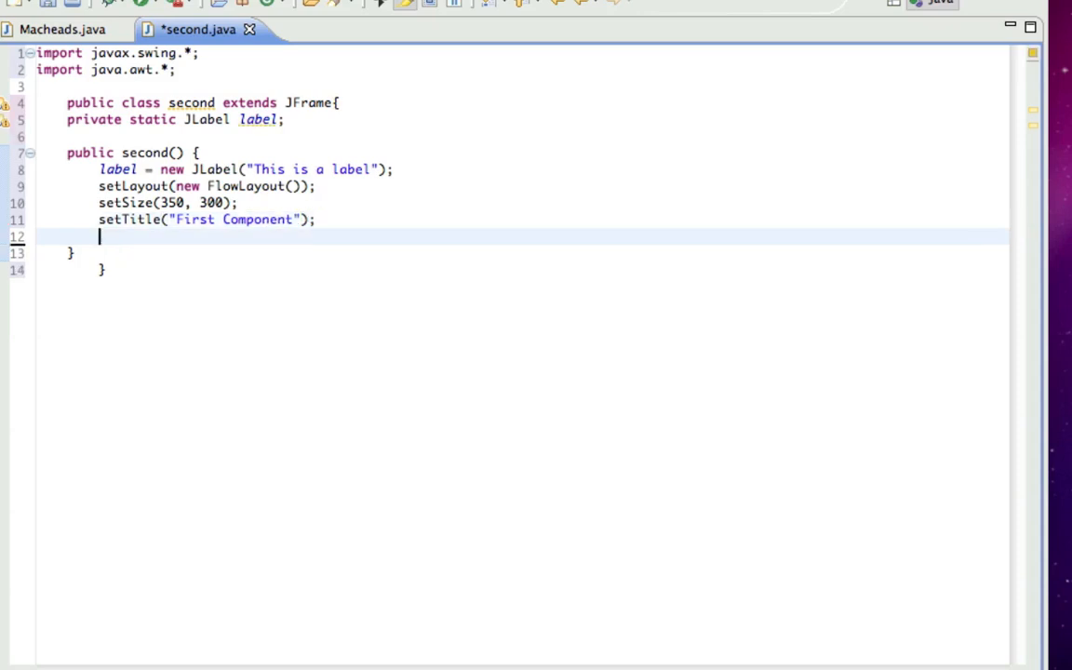
Call setDefaultCloseOperation(JFrame.EXIT_ON_CLOSE); and add(label); in the constructor.
{"action": "type", "text": "setDefault"}
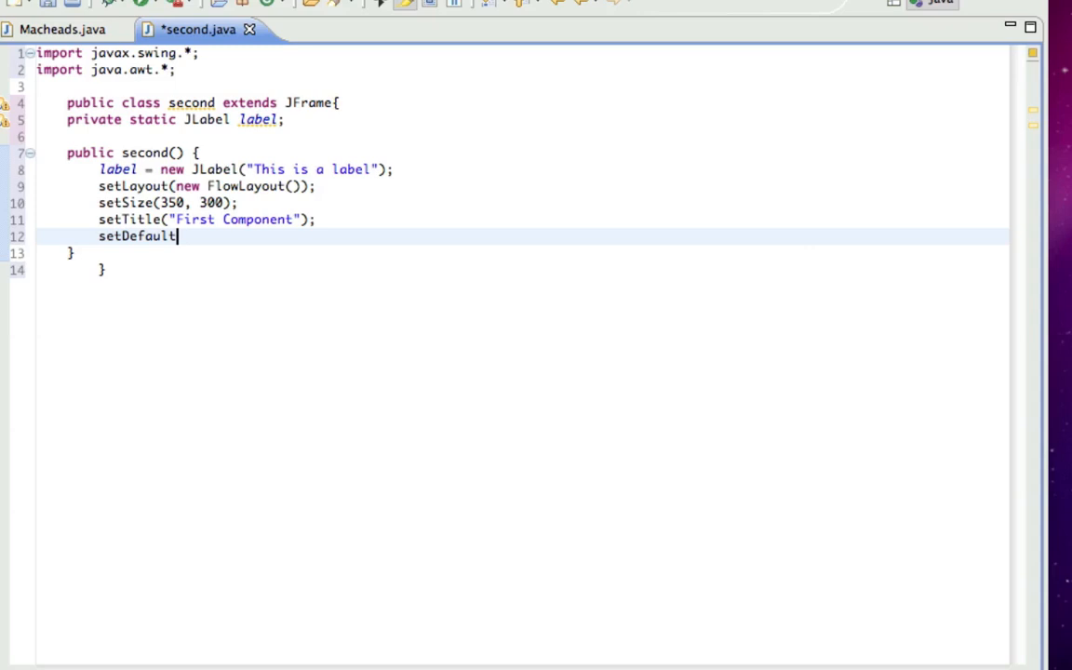
{"action": "type", "text": "CloseOpe"}
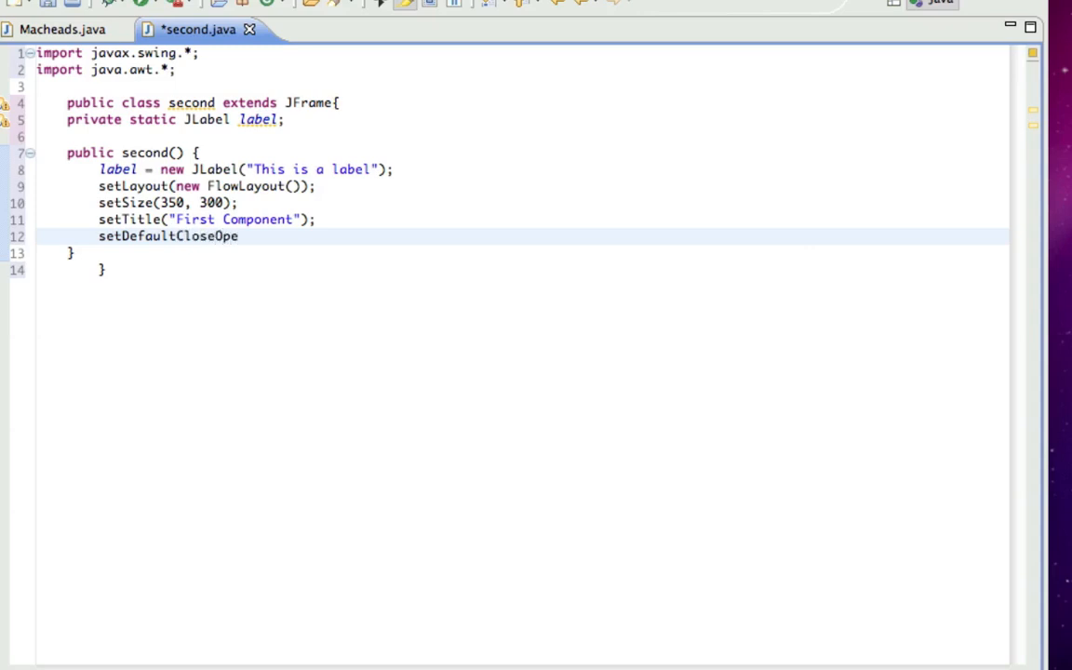
{"action": "type", "text": "ration()"}
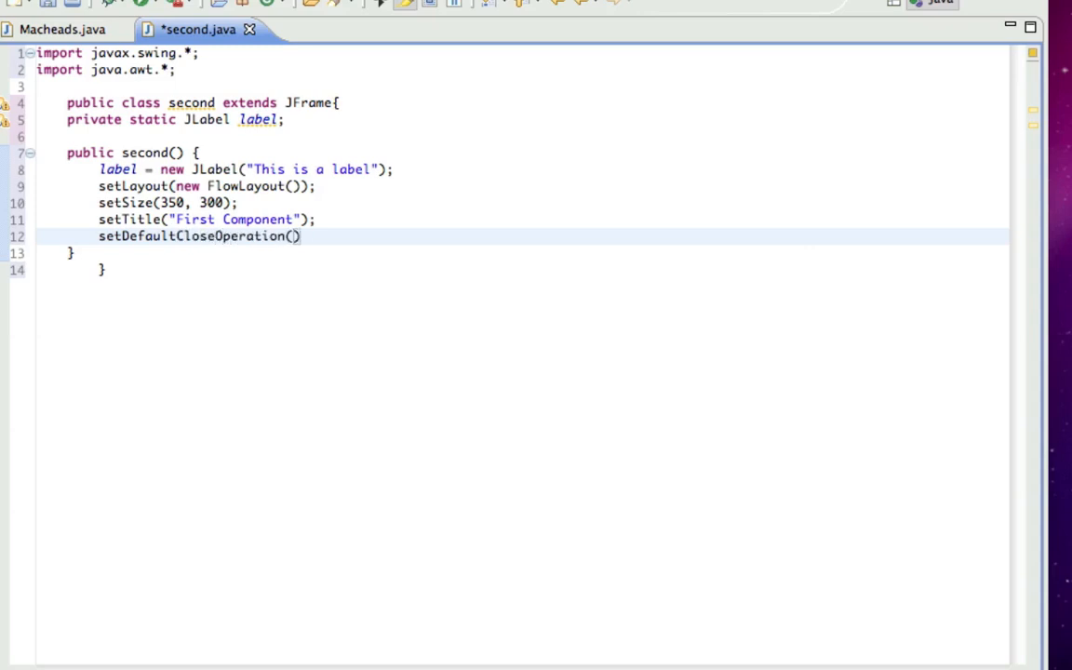
{"action": "type", "text": "JFrame.EXIT_ON_CLOSE"}
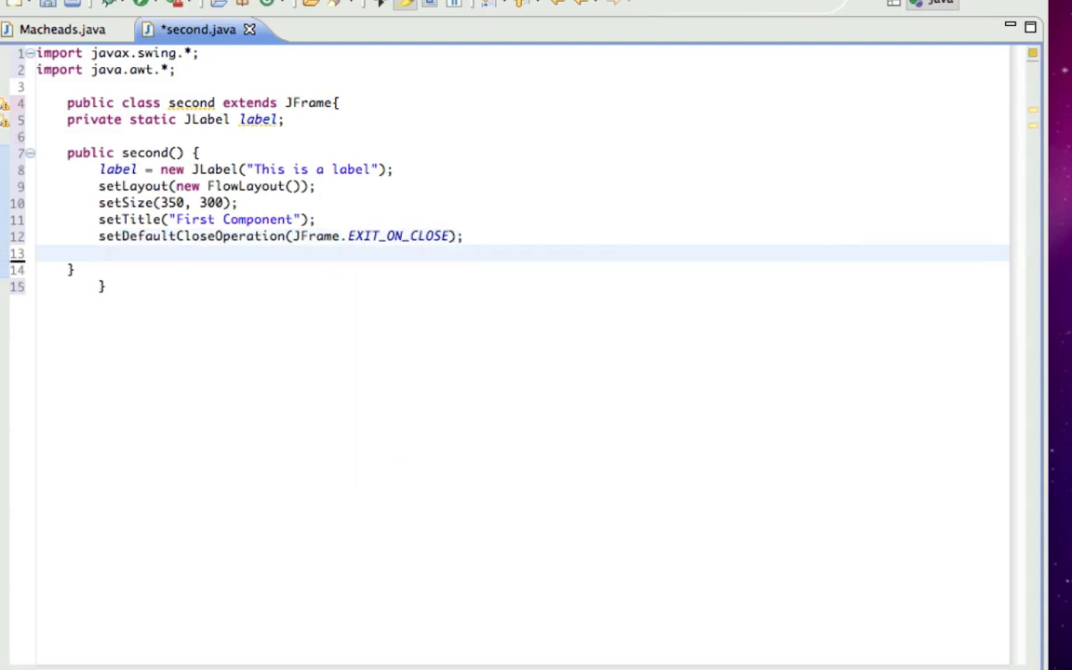
{"action": "type", "text": "add()"}
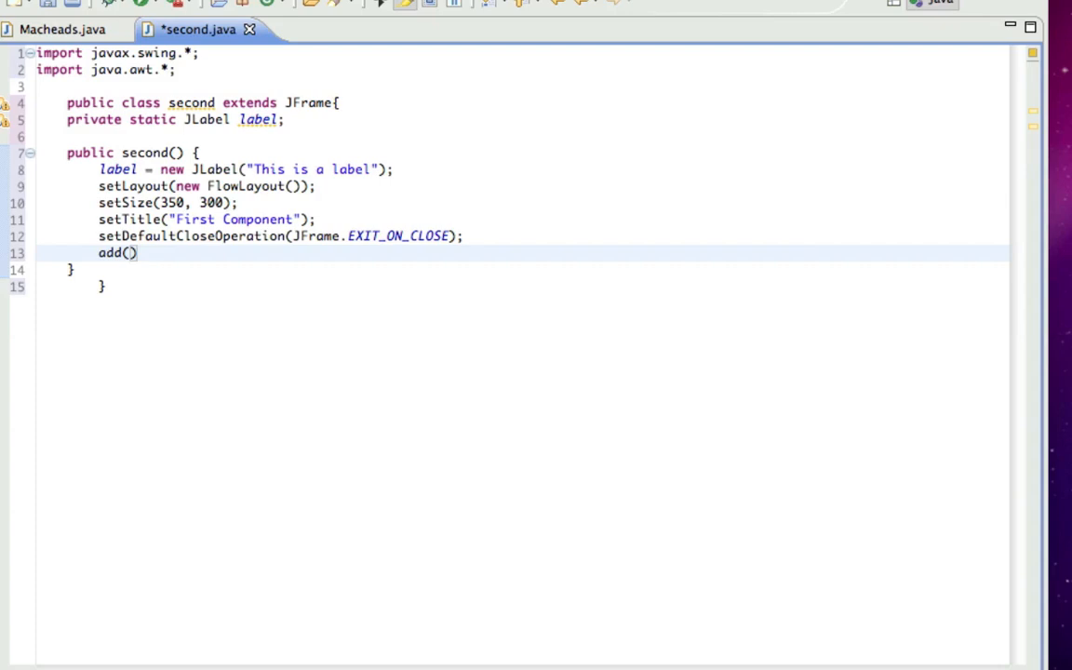
{"action": "type", "text": "label;"}
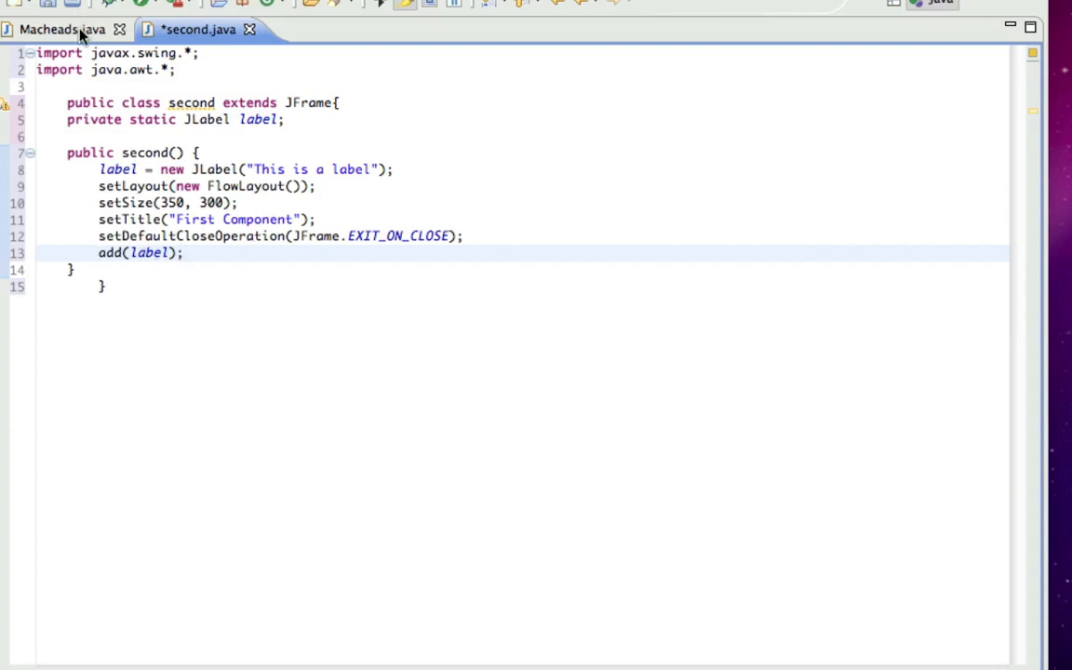
In Macheads main, write 'second s = new second();' and 's.setVisible(true);'.
{"action": "left_click", "coordinate": [56, 26]}
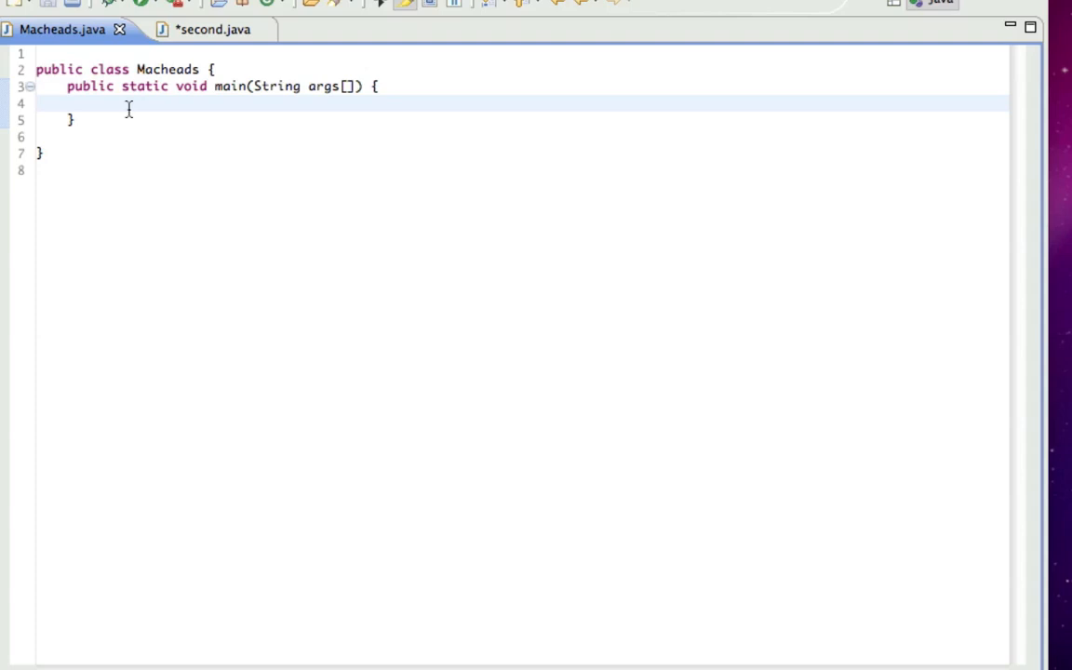
{"action": "type", "text": "second s = new"}
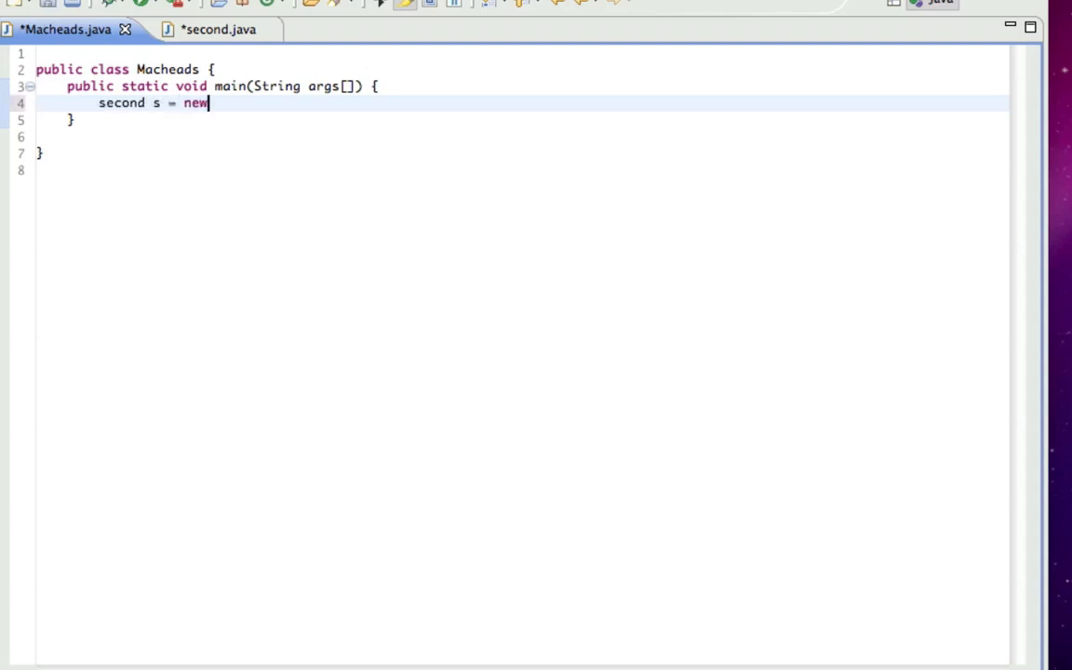
{"action": "type", "text": "second();"}
{"action": "type", "text": "s.set"}
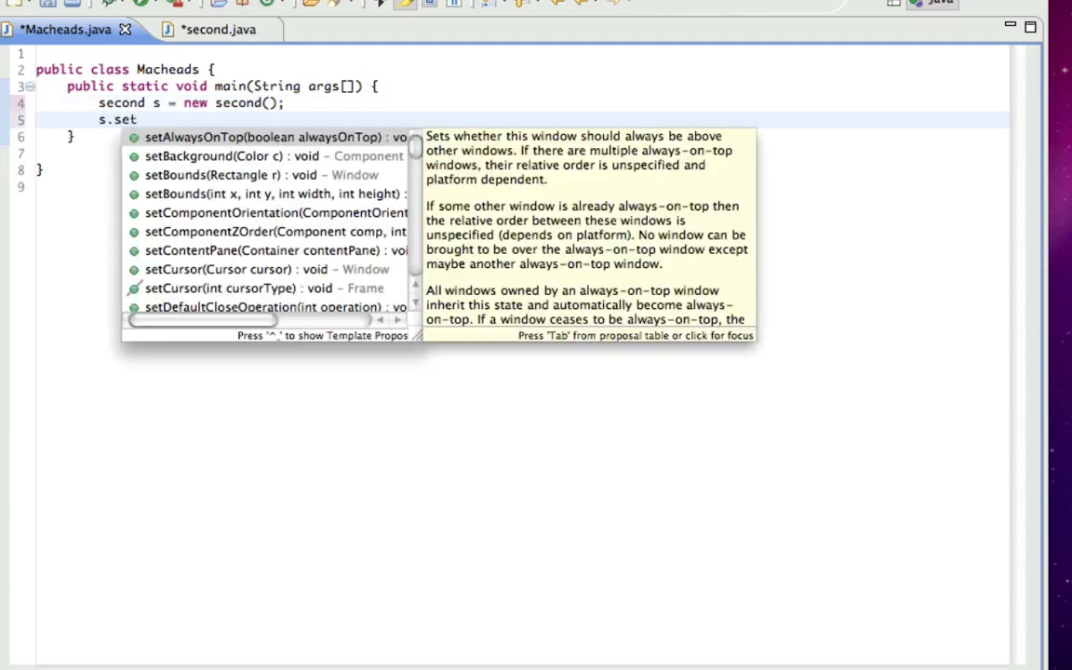
{"action": "type", "text": "Visibl"}
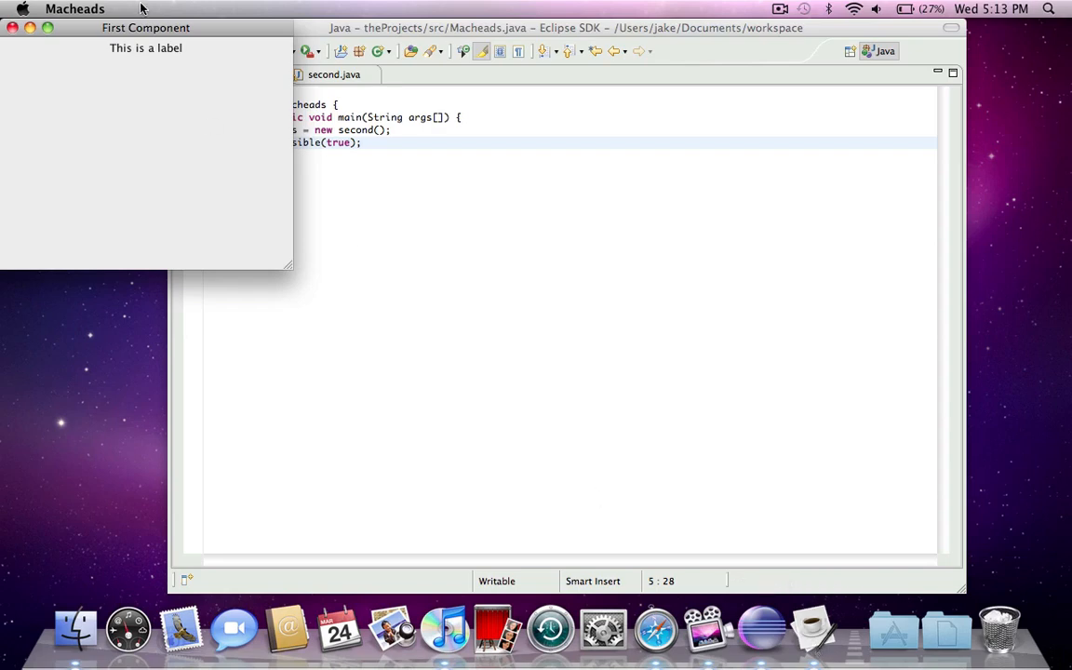
Drag the running 'First Component' window around the screen, then close it.
{"action": "left_click_drag", "start_coordinate": [145, 28], "coordinate": [502, 116]}
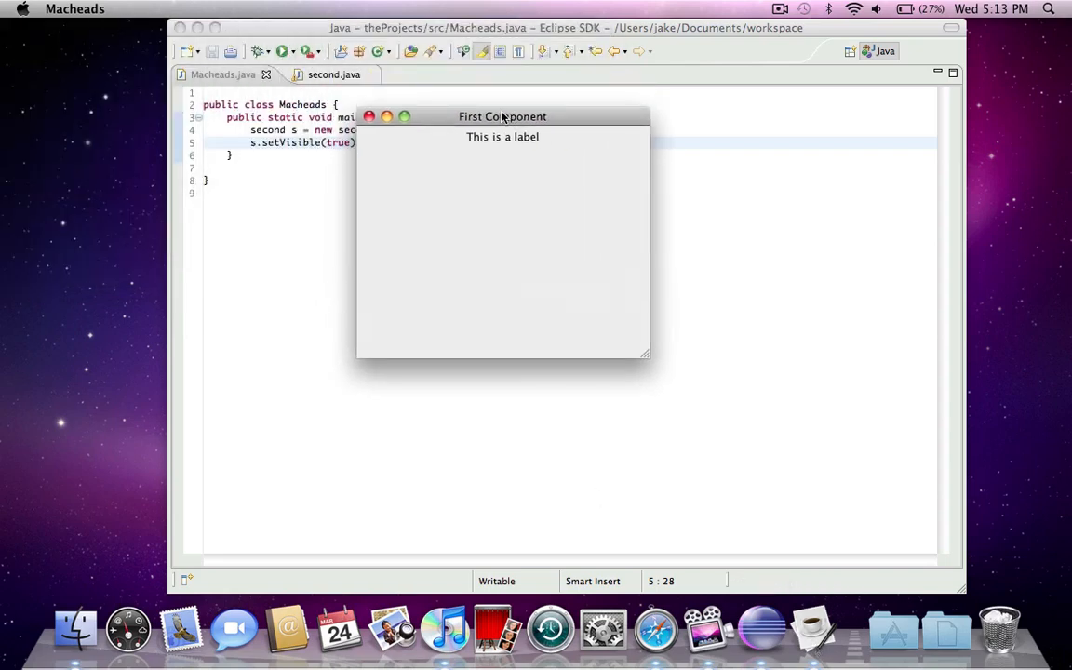
{"action": "mouse_move", "coordinate": [424, 121]}
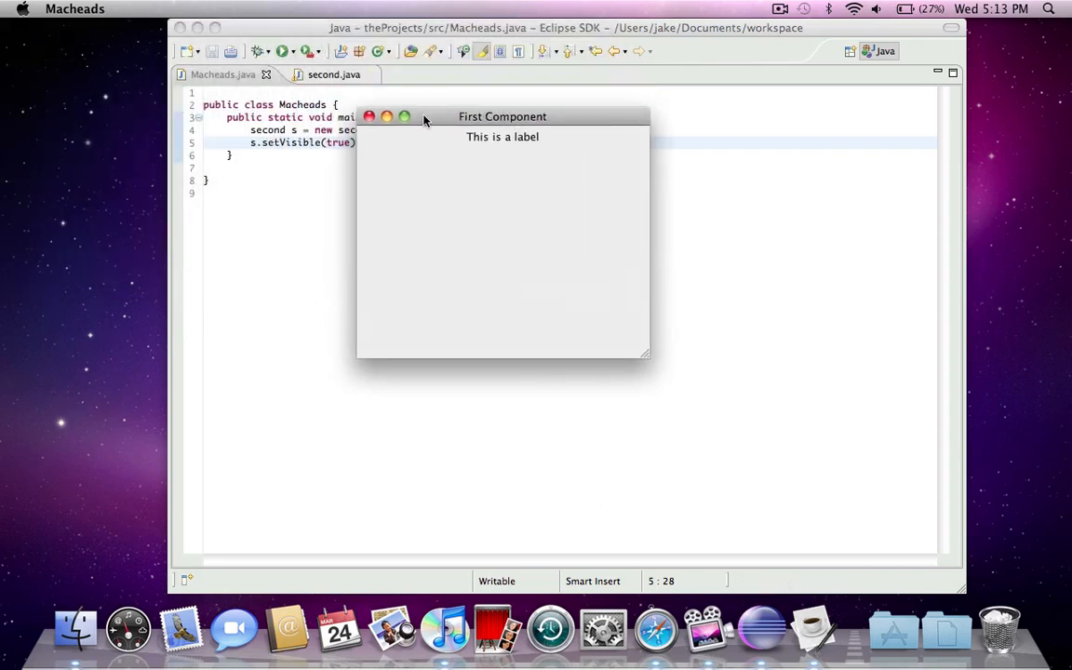
{"action": "mouse_move", "coordinate": [571, 126]}
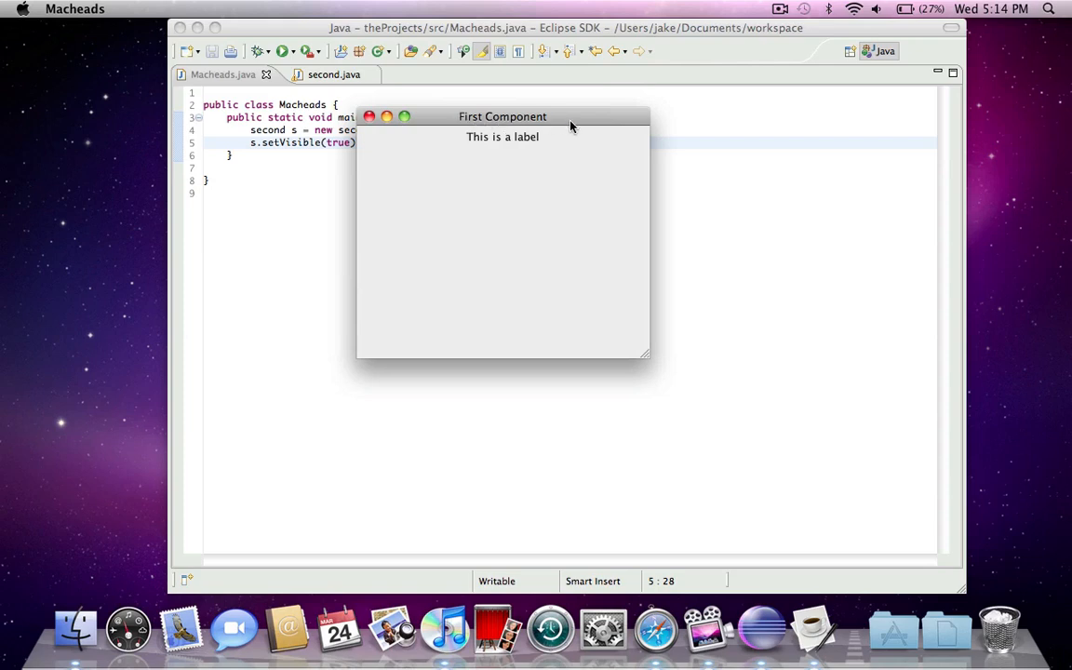
{"action": "mouse_move", "coordinate": [458, 137]}
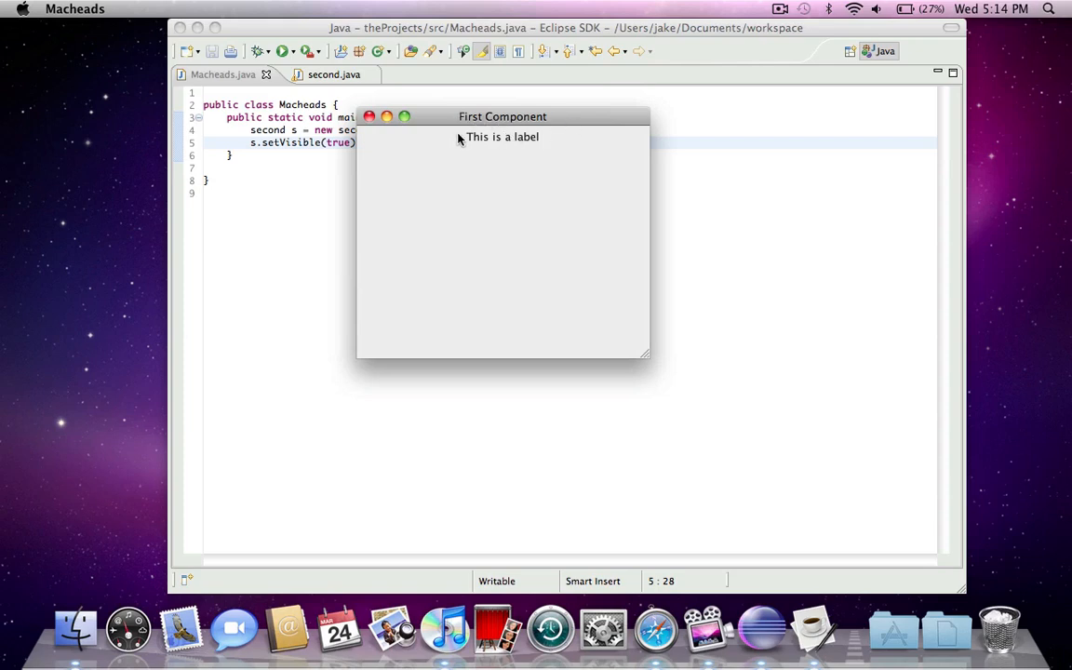
{"action": "left_click_drag", "start_coordinate": [502, 116], "coordinate": [522, 160]}
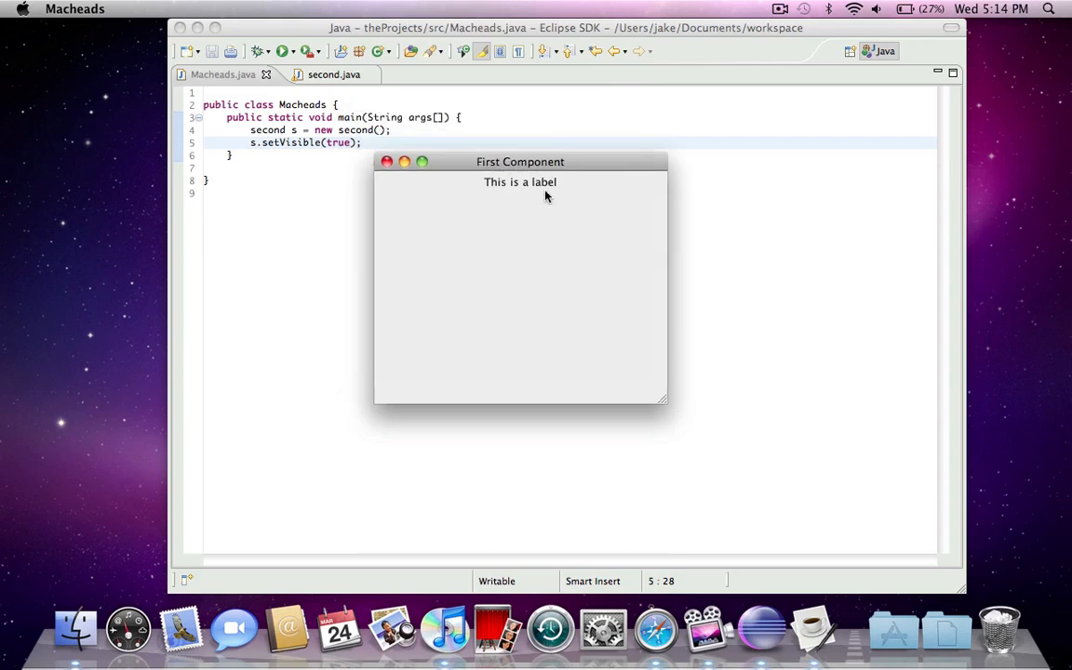
{"action": "left_click_drag", "start_coordinate": [522, 160], "coordinate": [547, 106]}
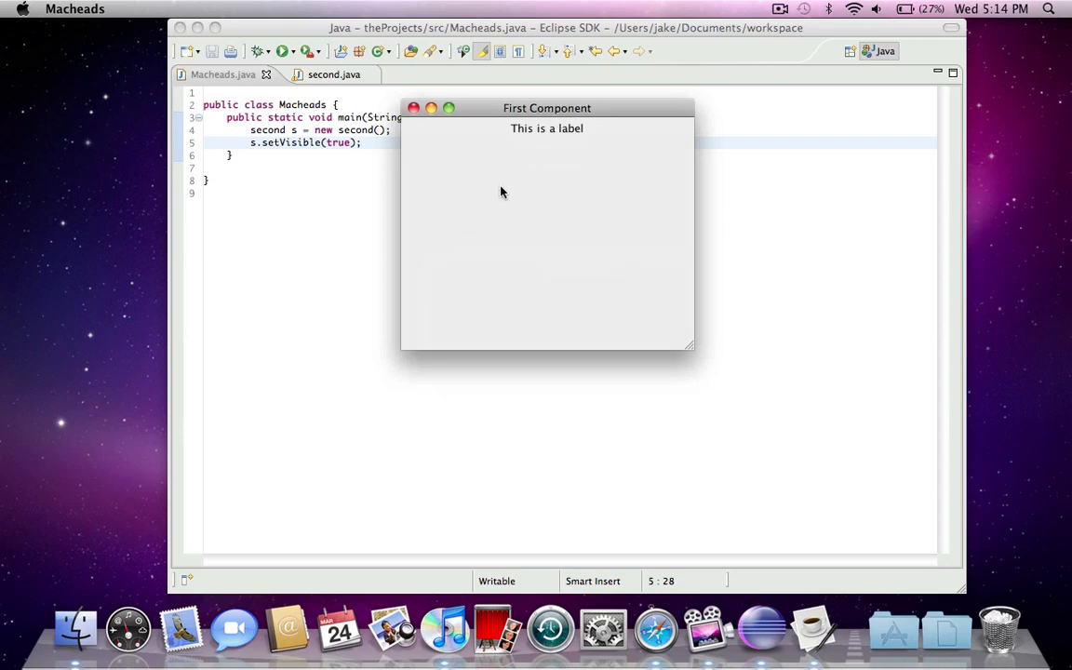
{"action": "left_click_drag", "start_coordinate": [547, 108], "coordinate": [592, 216]}
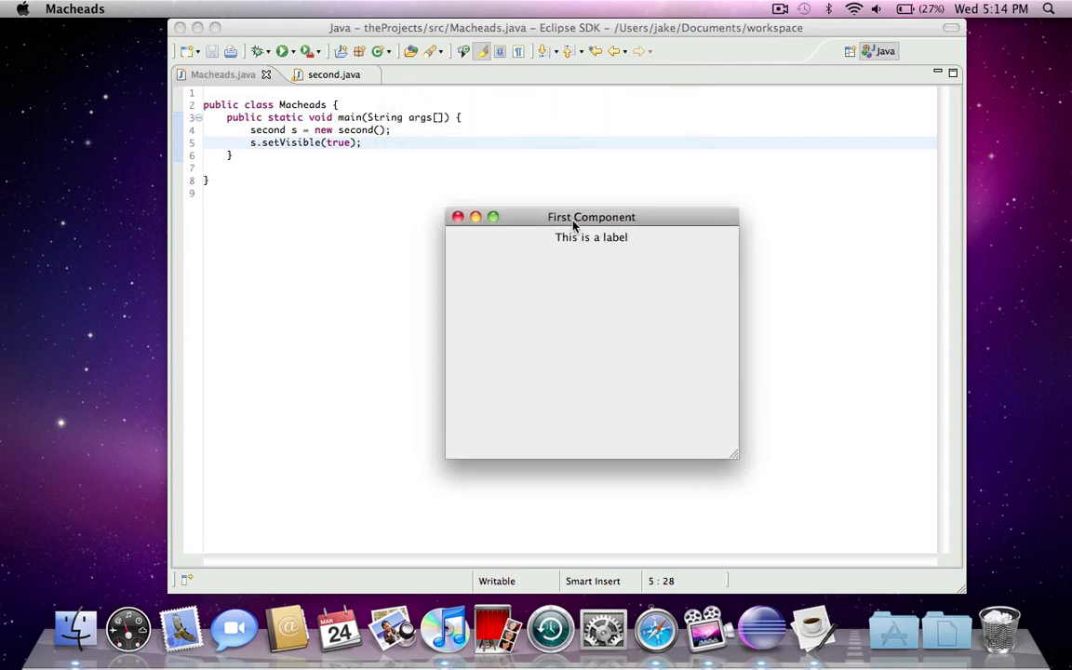
{"action": "left_click_drag", "start_coordinate": [592, 216], "coordinate": [539, 134]}
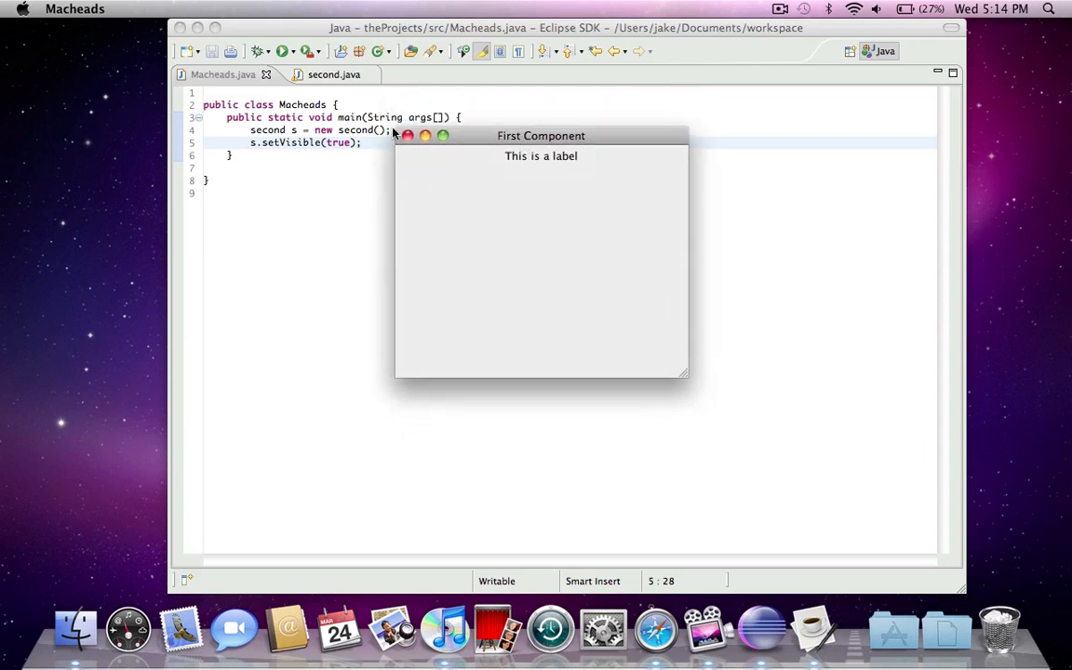
{"action": "mouse_move", "coordinate": [408, 142]}
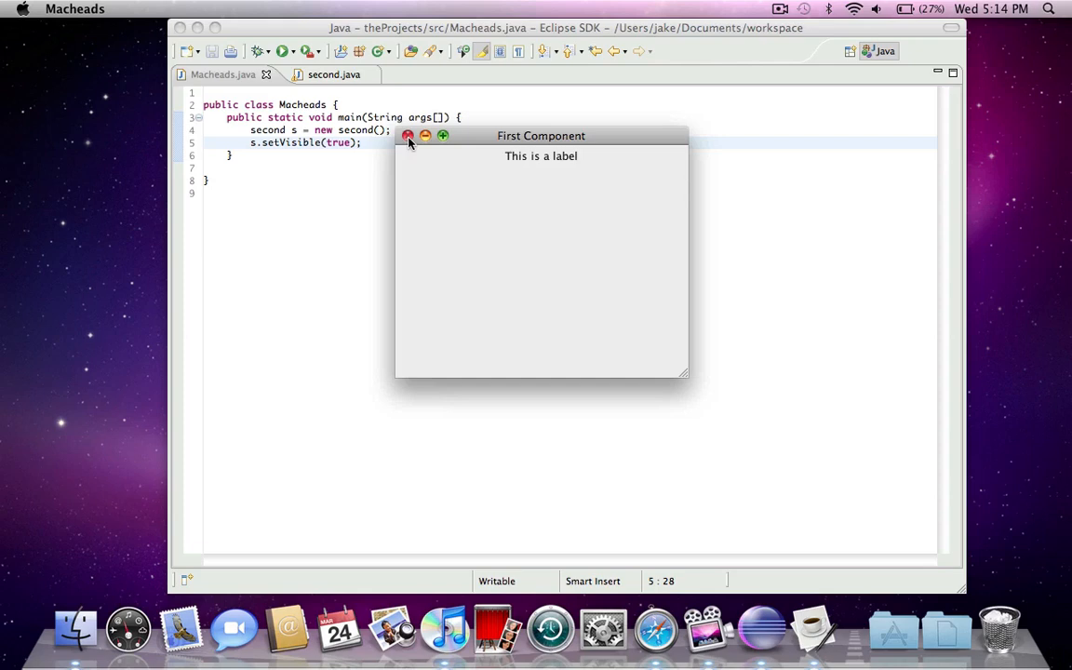
{"action": "left_click", "coordinate": [407, 136]}
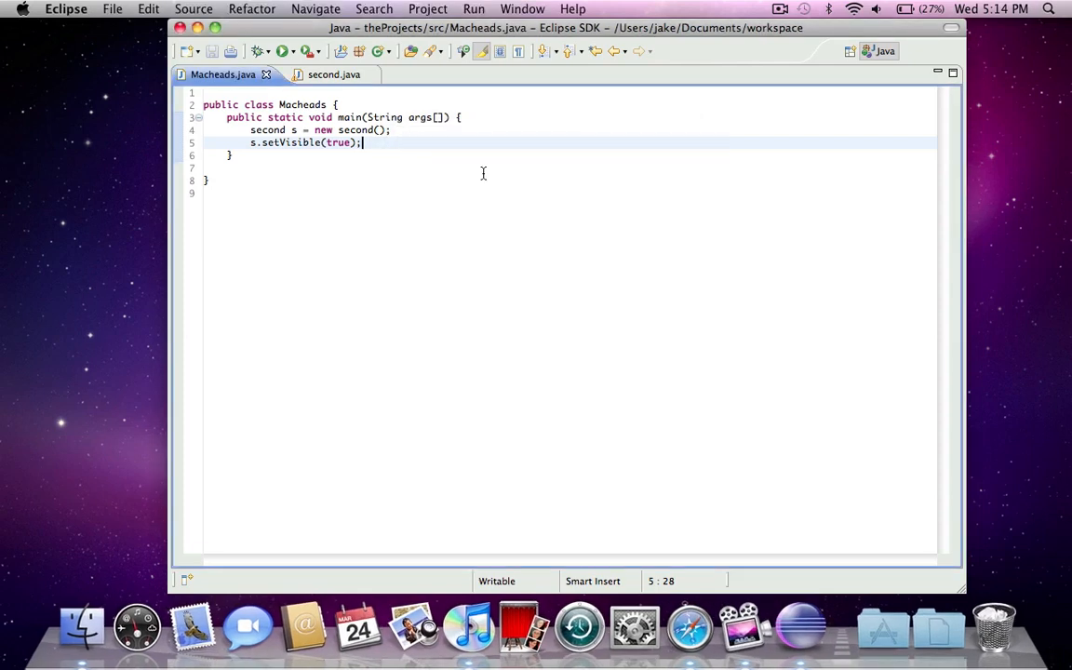
{"action": "mouse_move", "coordinate": [502, 168]}
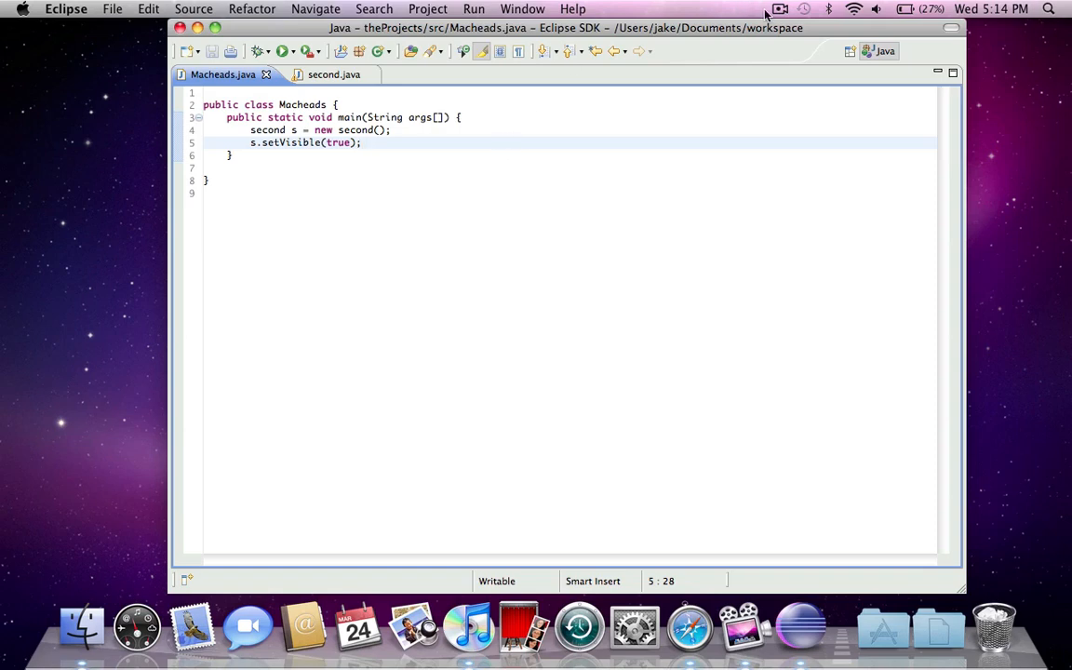
{"action": "left_click", "coordinate": [782, 8]}
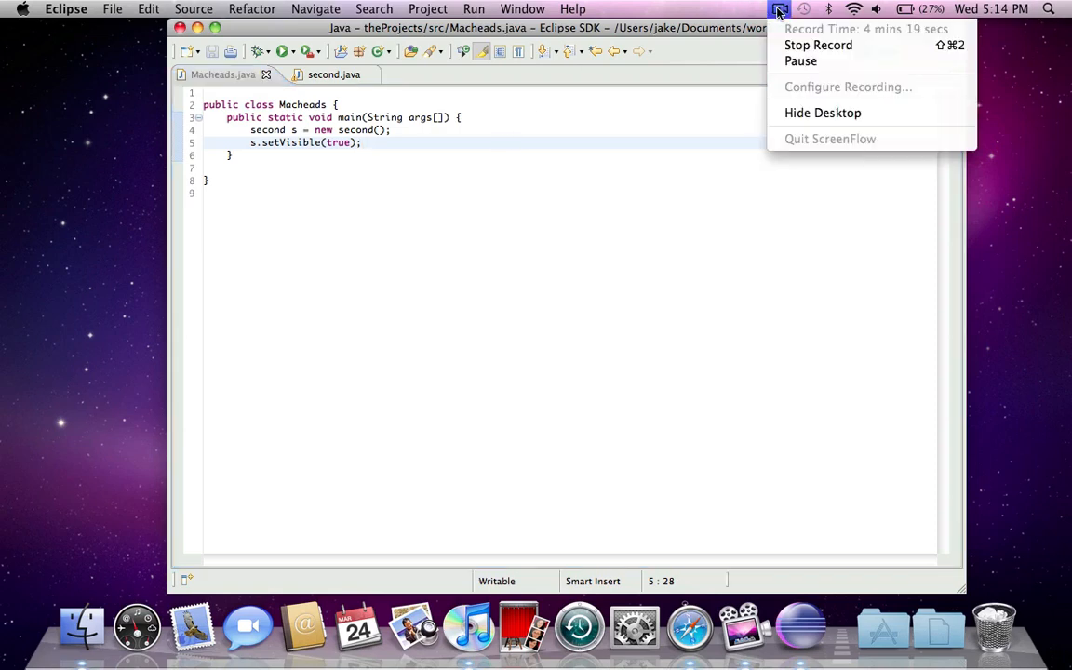
{"action": "mouse_move", "coordinate": [815, 46]}
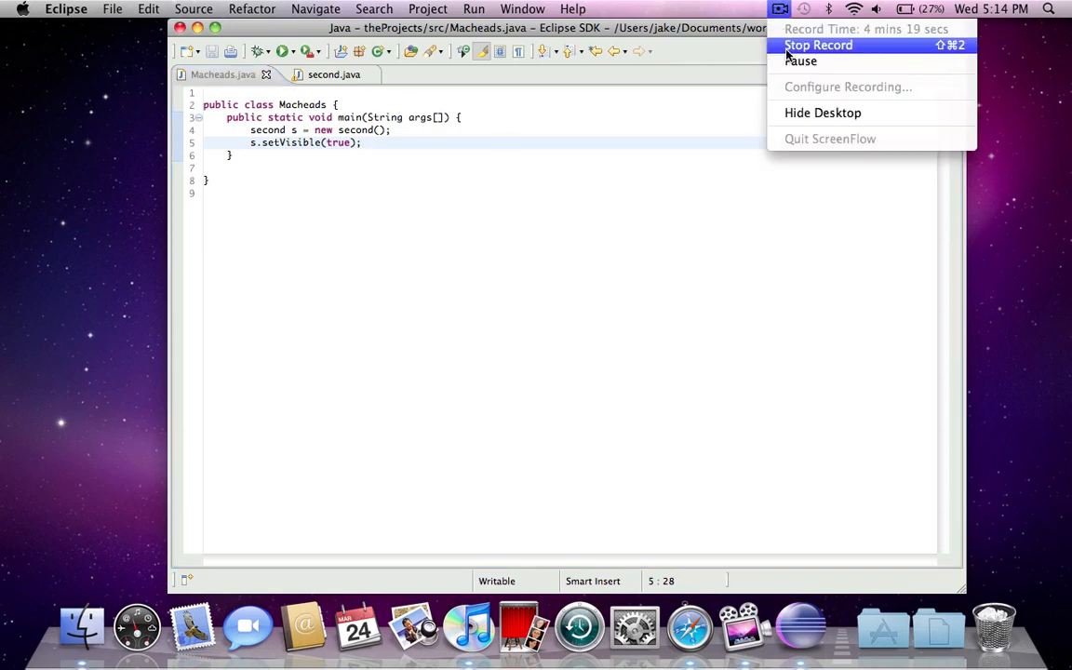